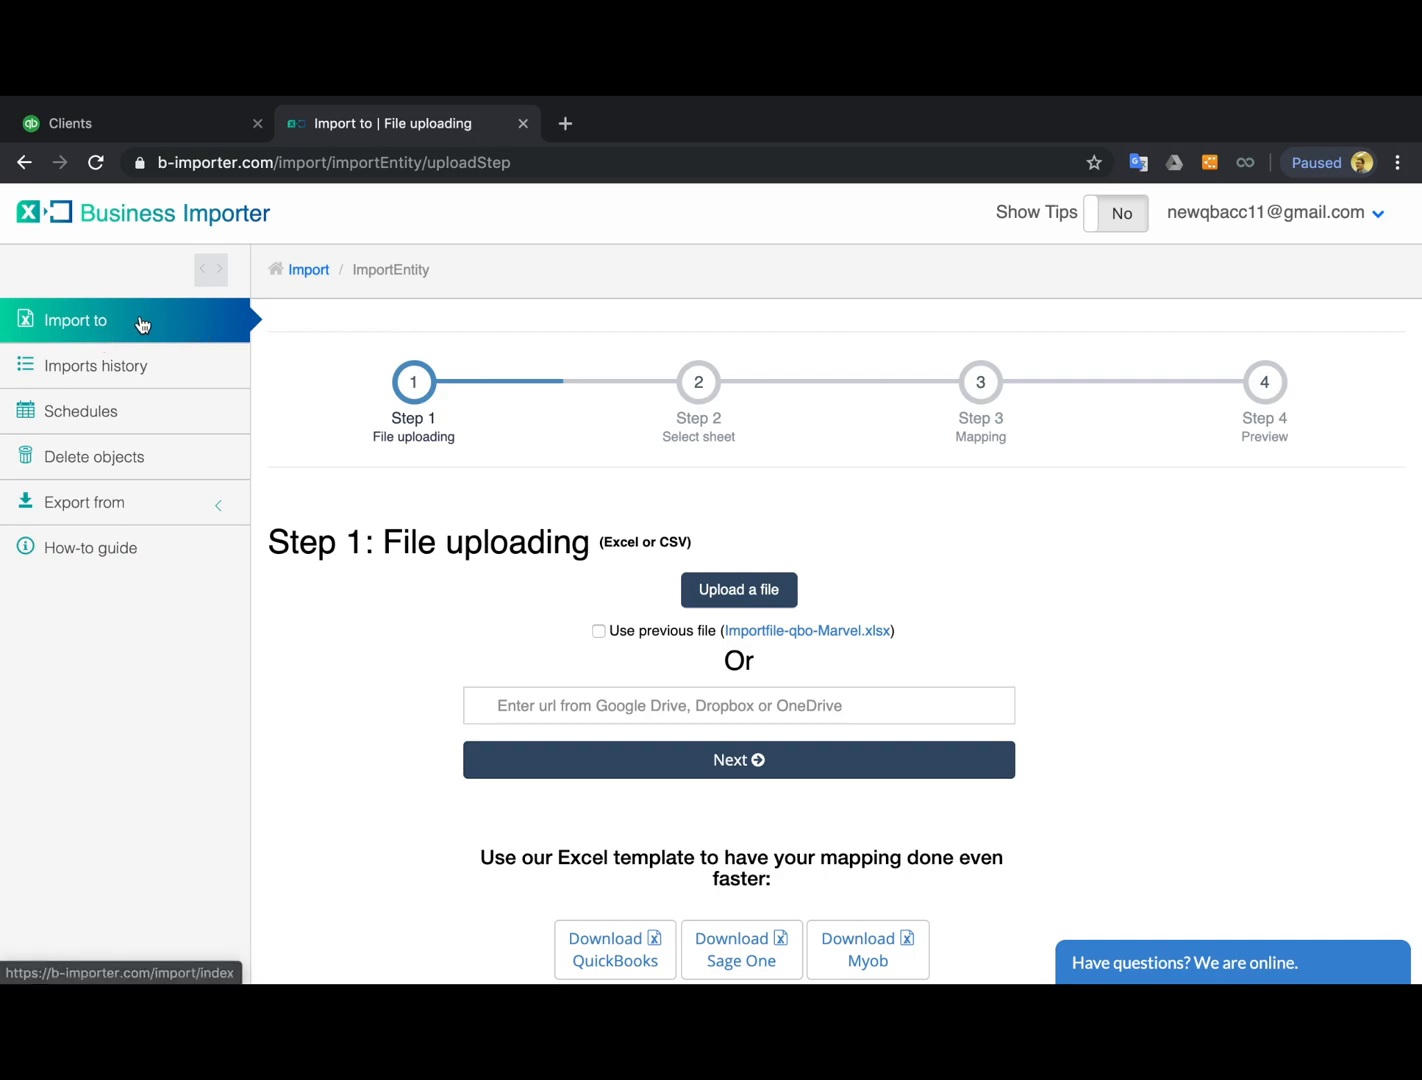
Upload Import file-qbo-Marvel.xlsx from Downloads as the import source.
left_click(740, 590)
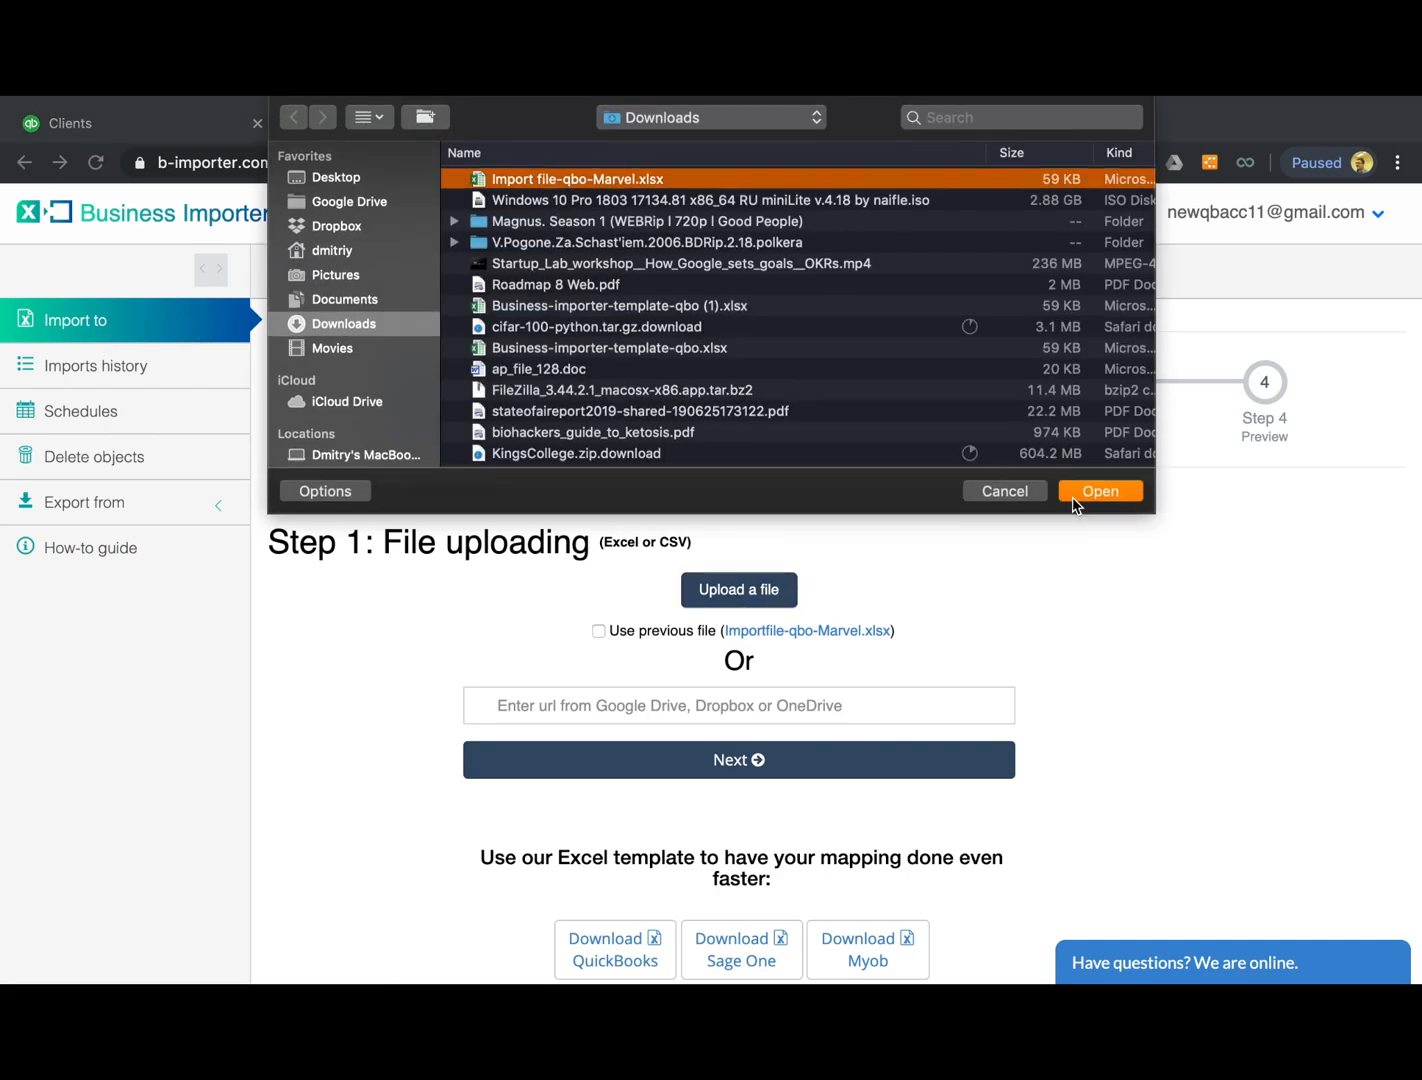
left_click(1100, 492)
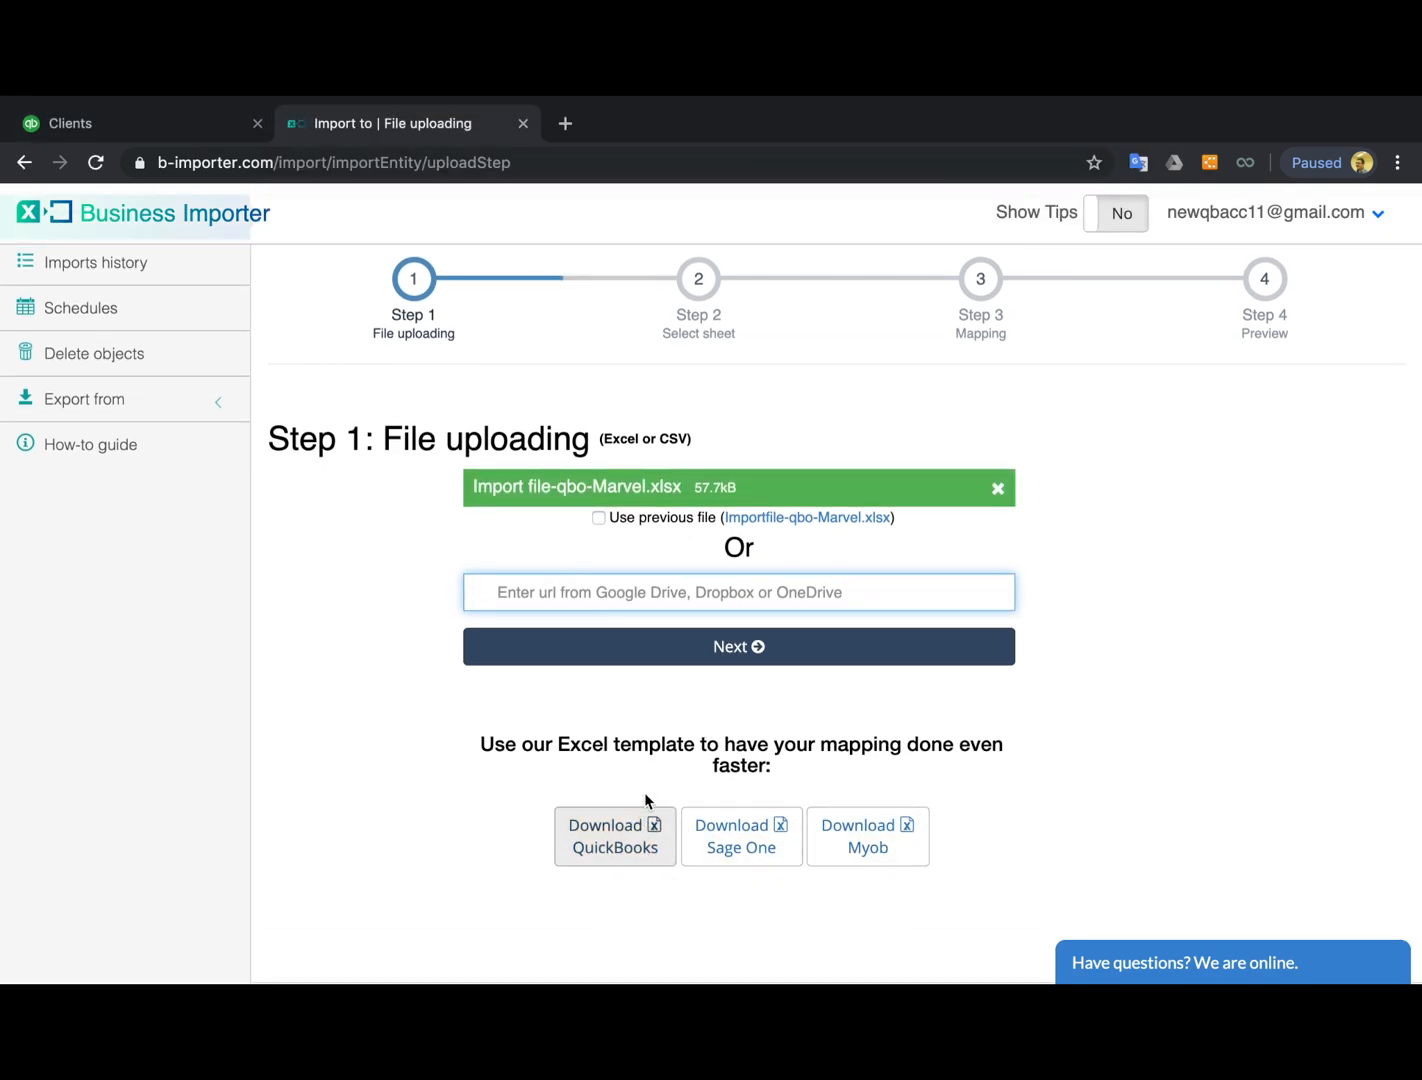
Select the Good VS Evil Journal Entry sheet and proceed to mapping.
left_click(738, 646)
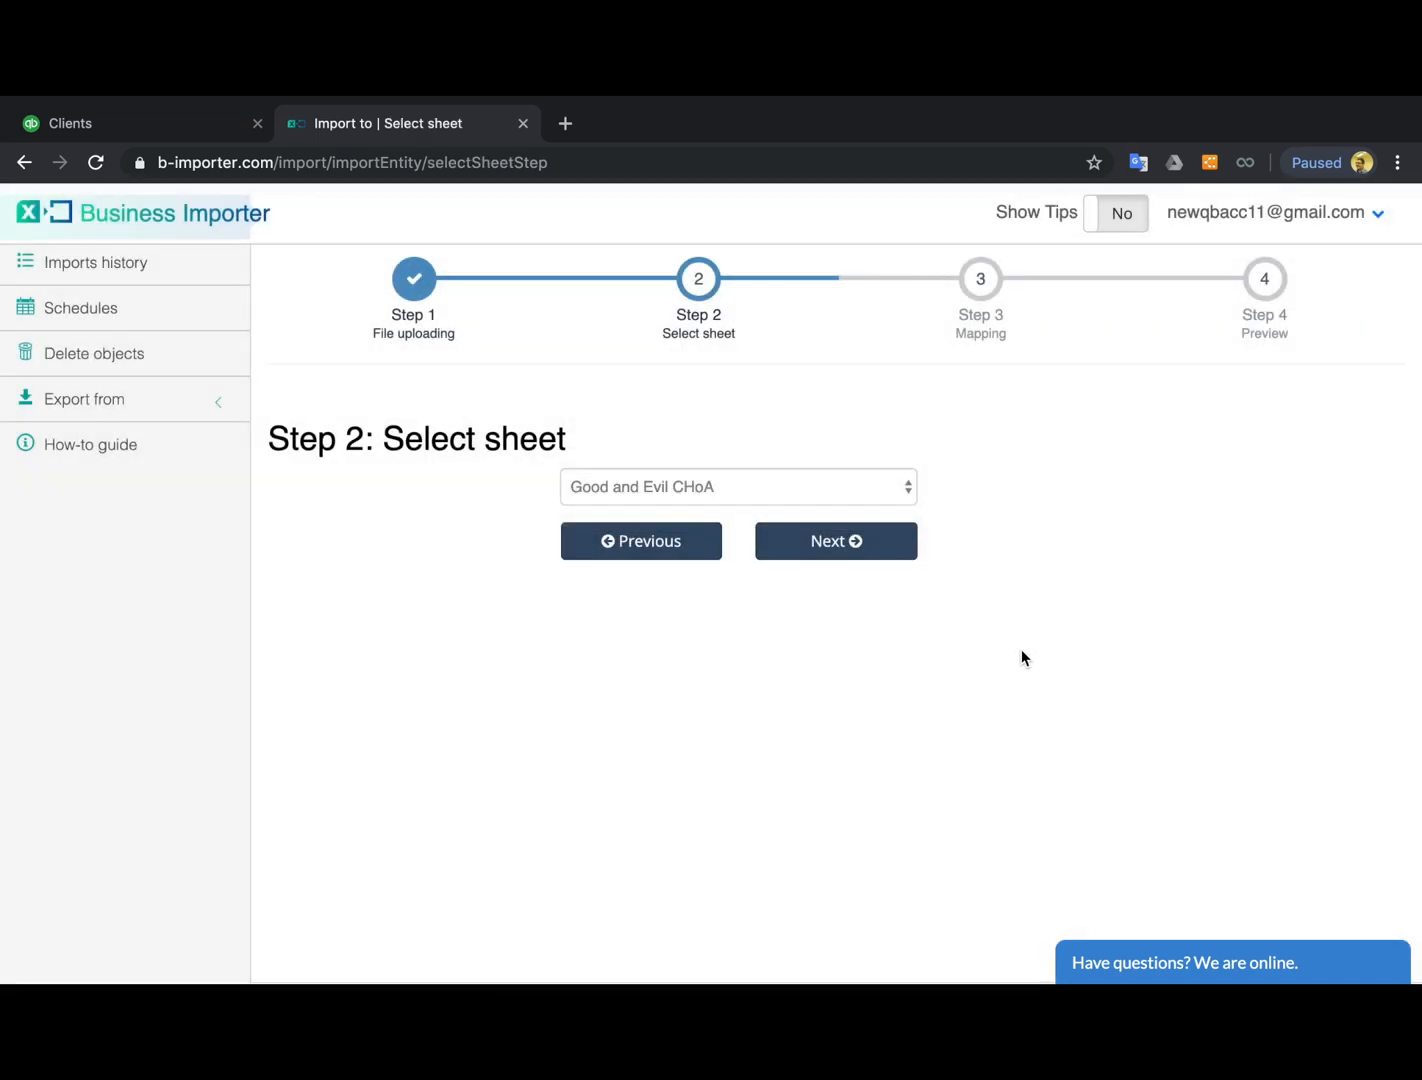
left_click(738, 488)
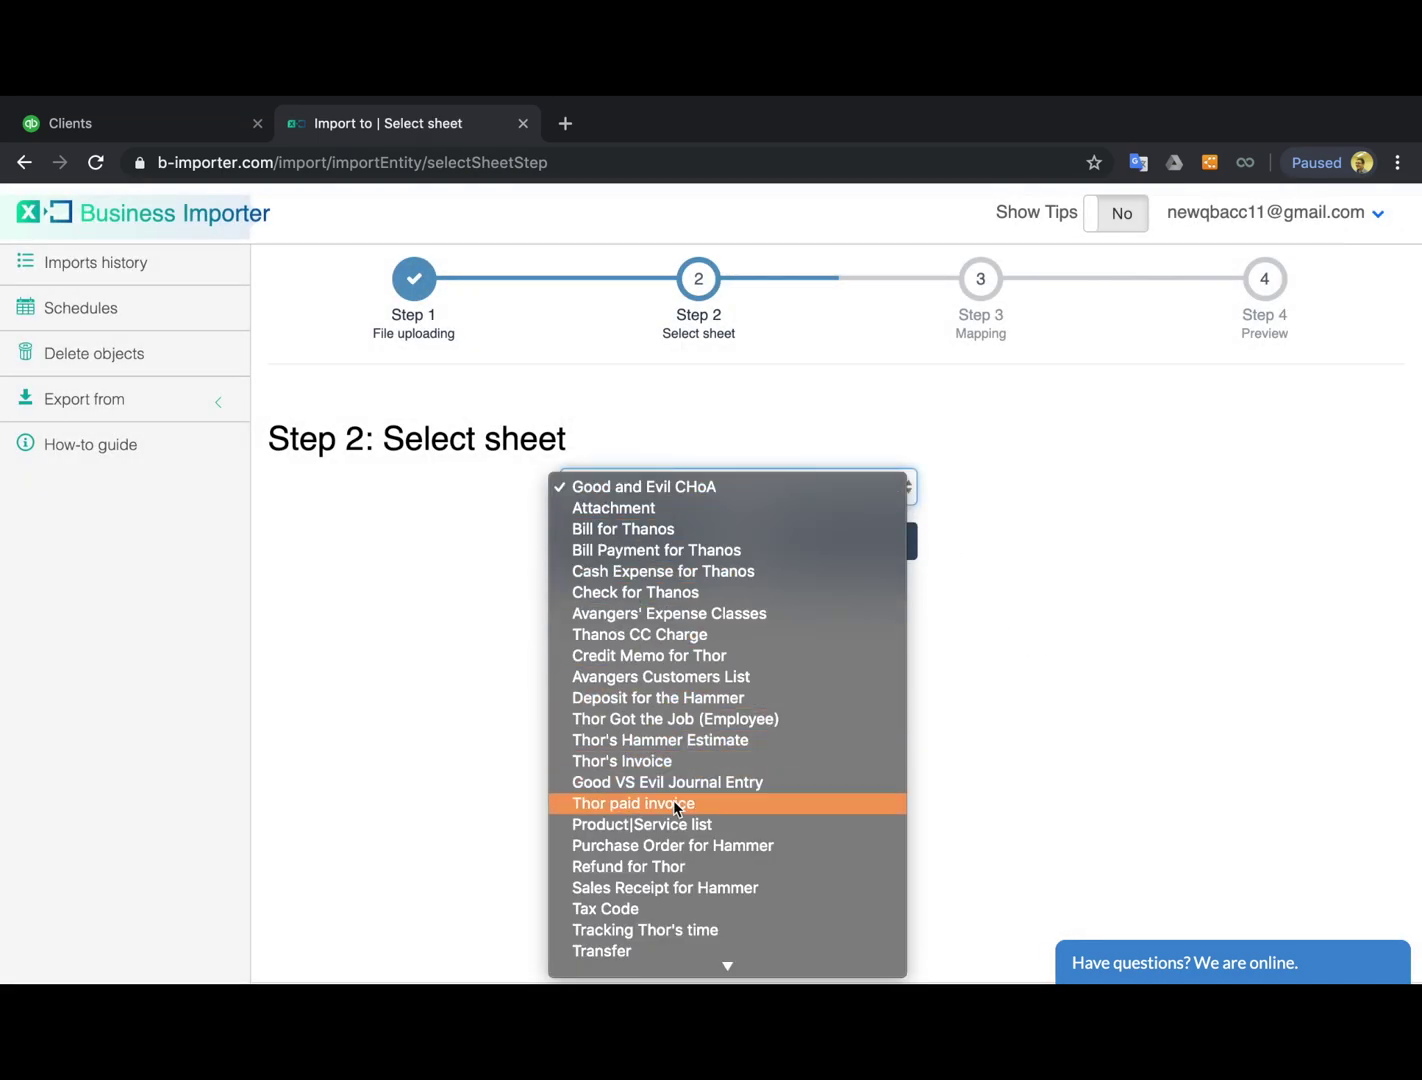
left_click(668, 782)
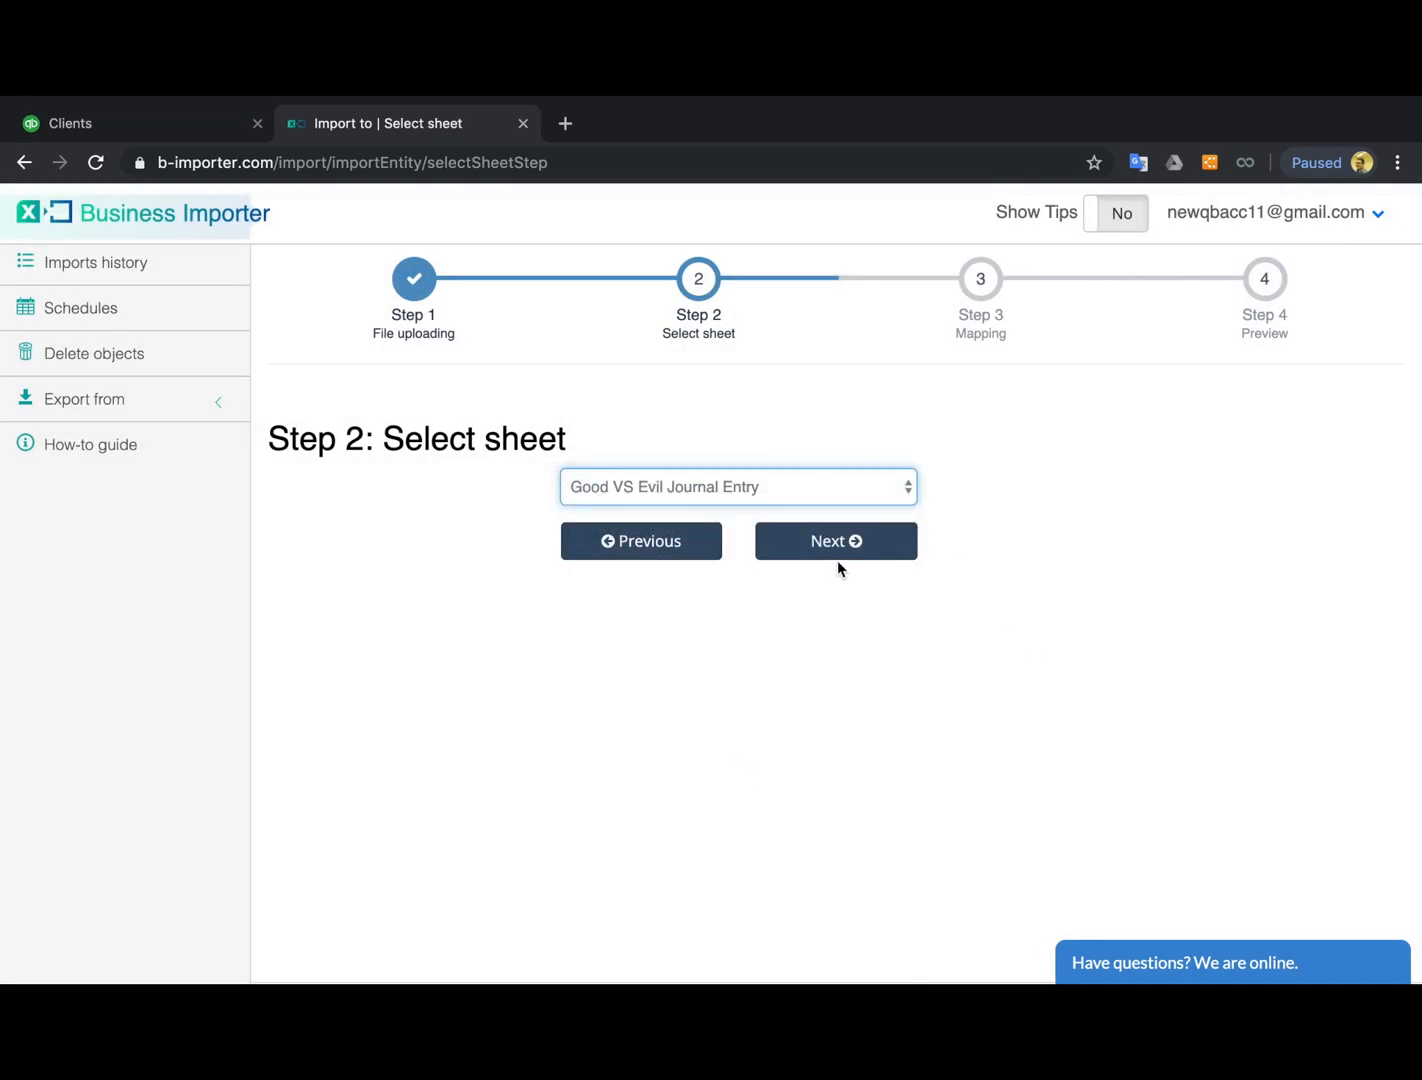
left_click(836, 540)
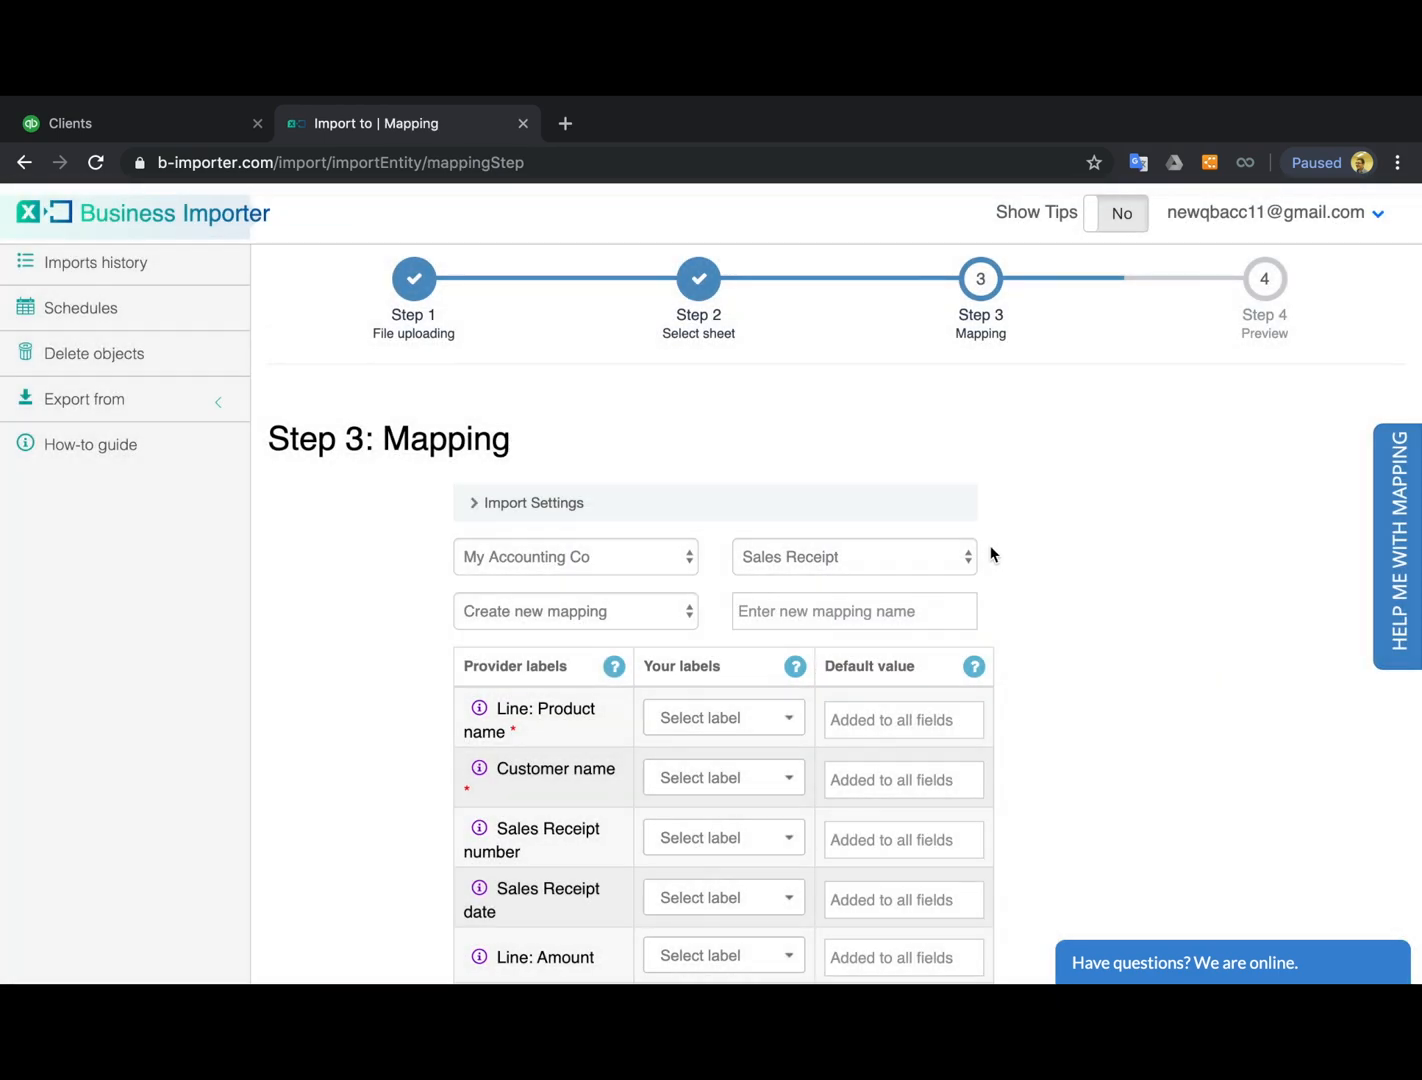
Set Journal Entry as the record type to import.
left_click(854, 556)
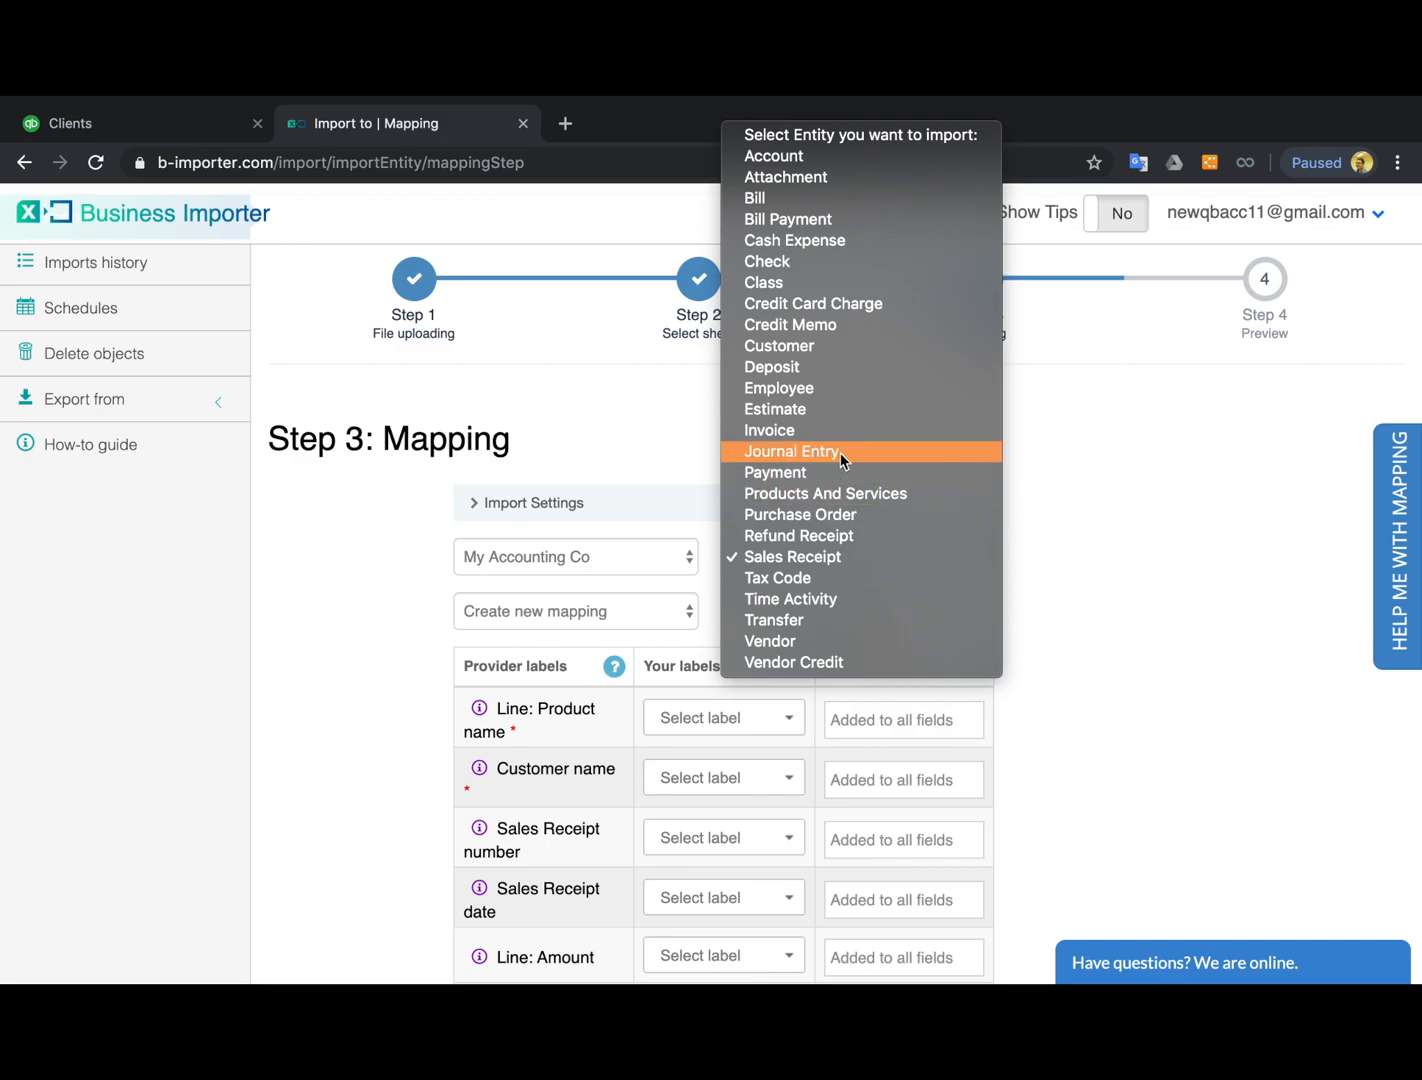
left_click(792, 452)
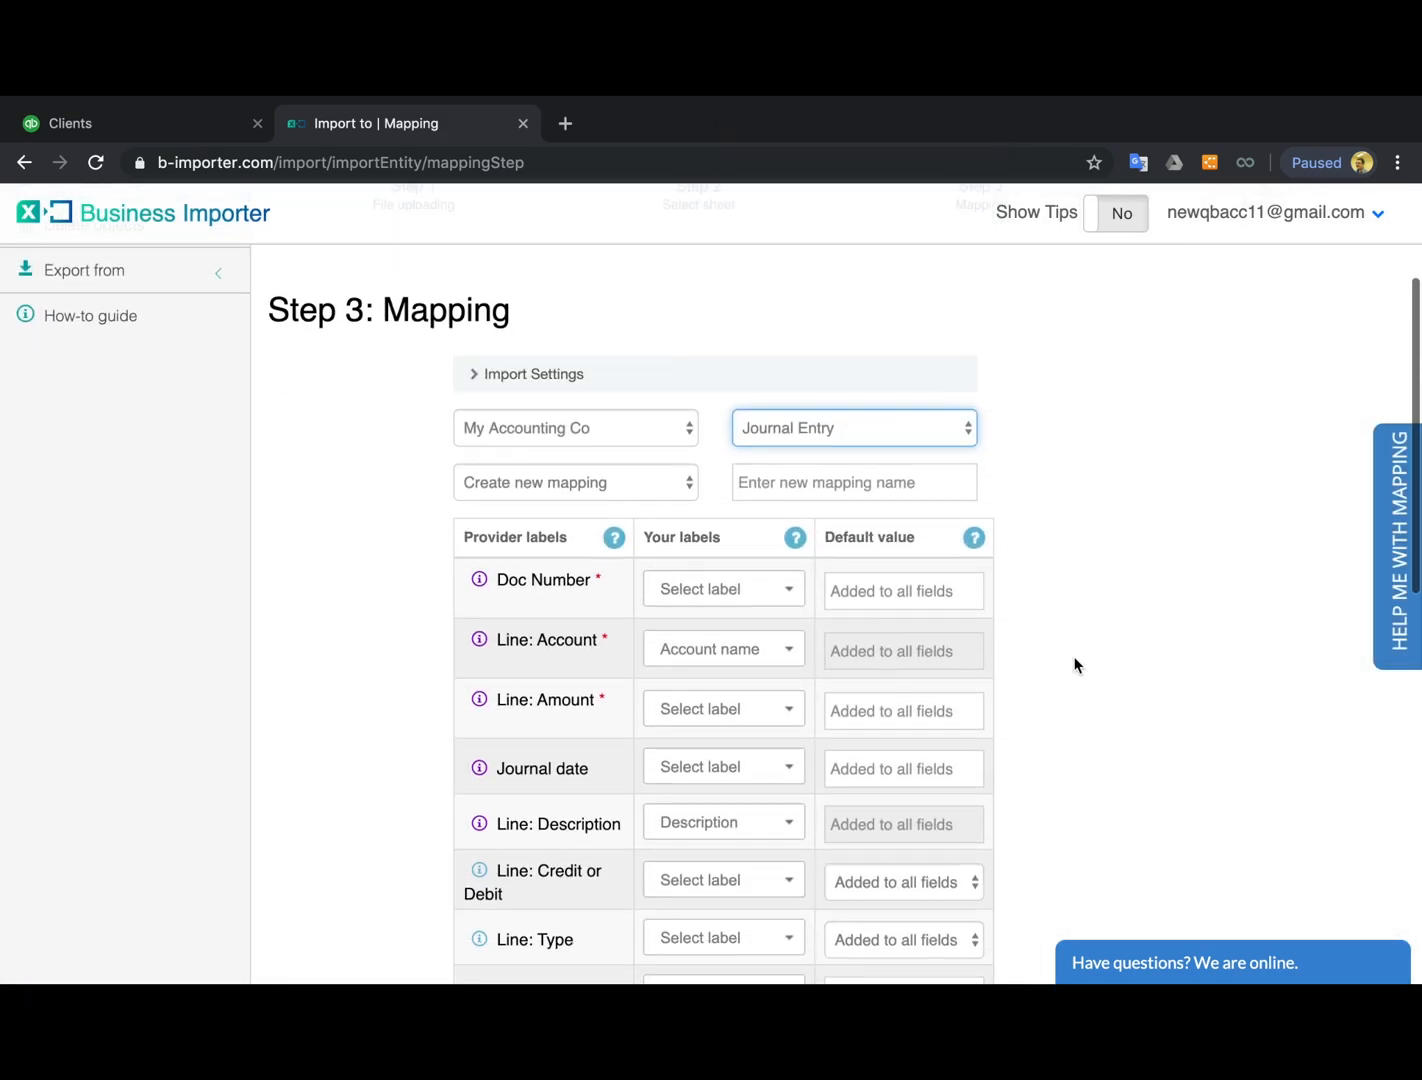
Map Ref Number to Doc Number, Account name to Line: Account, and JE Amount to Line: Amount.
left_click(722, 588)
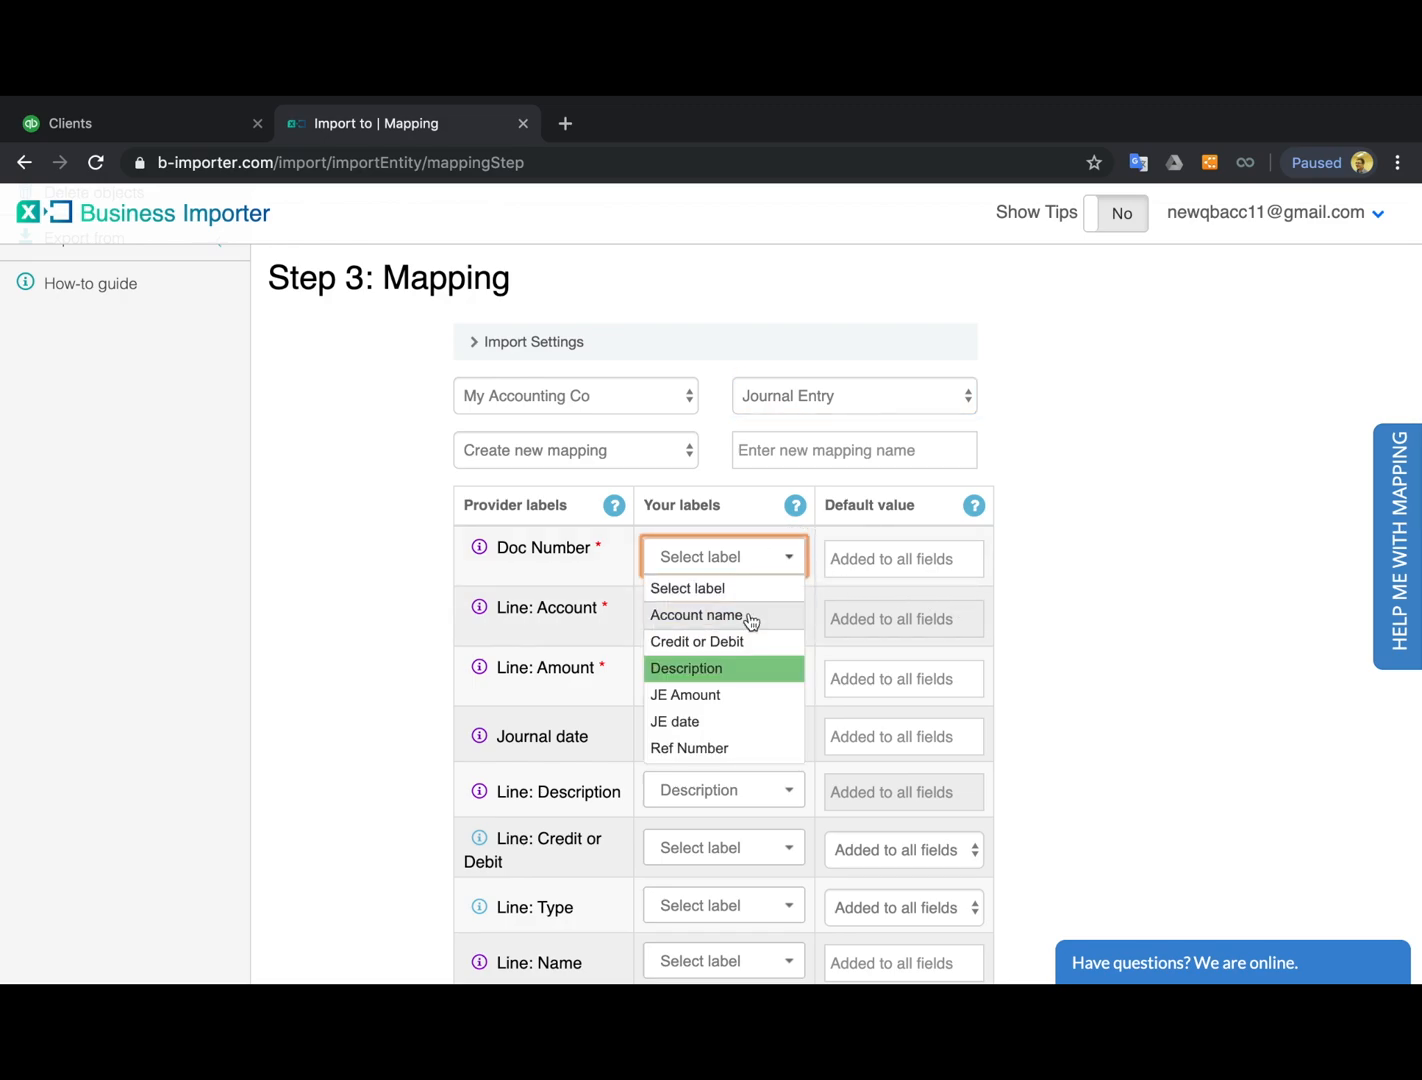
left_click(688, 748)
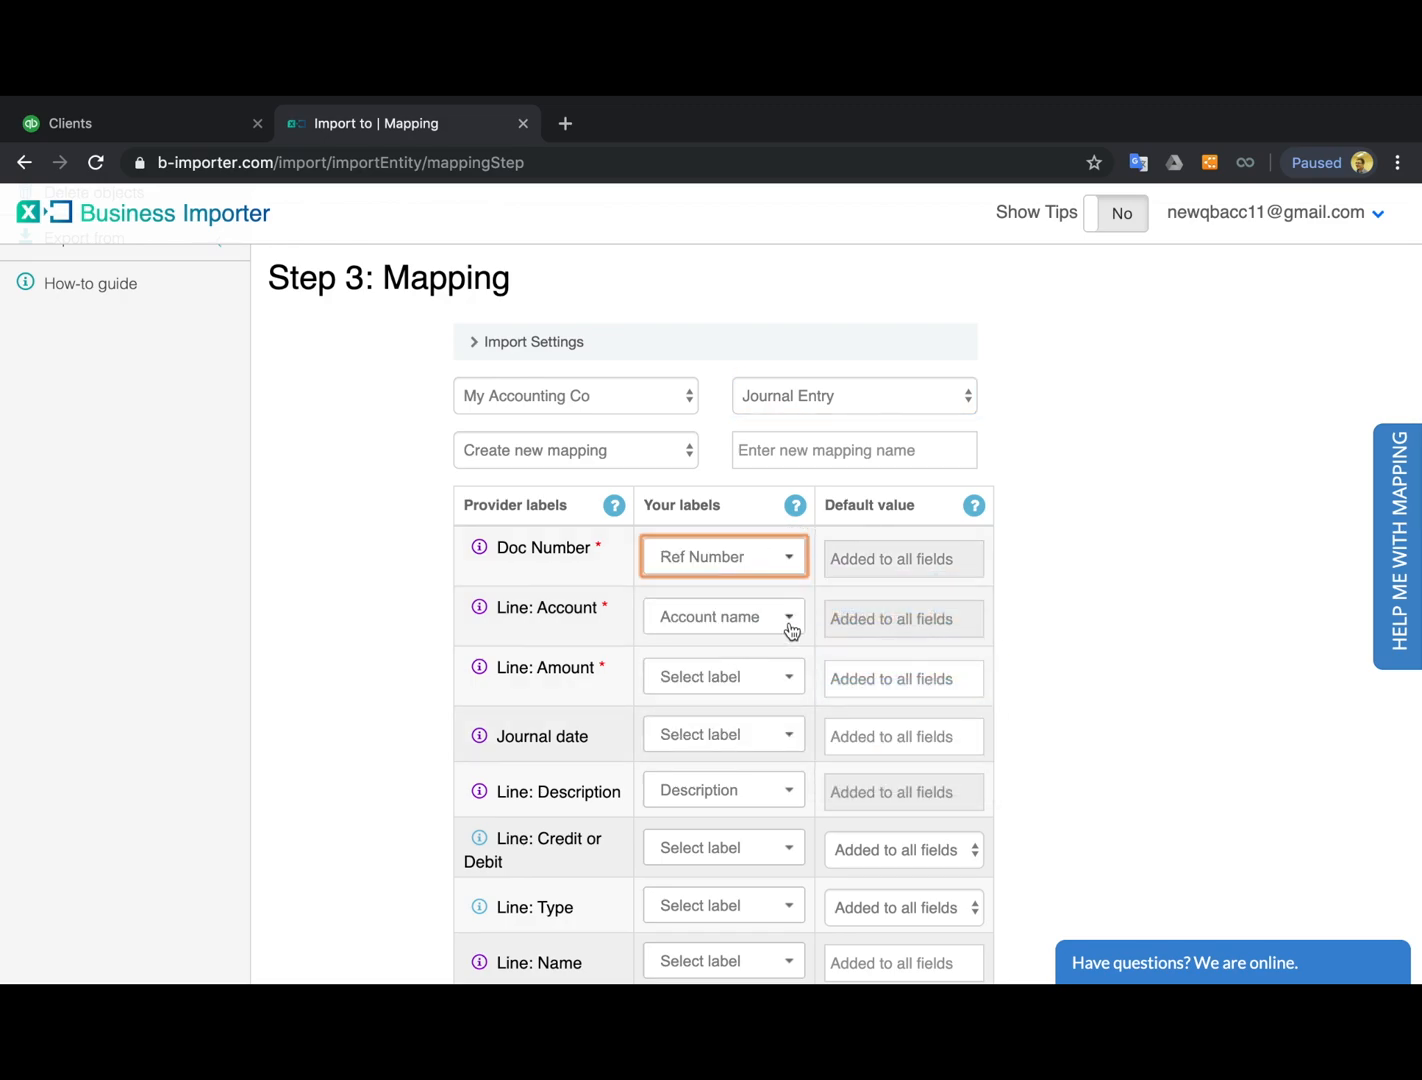
left_click(722, 616)
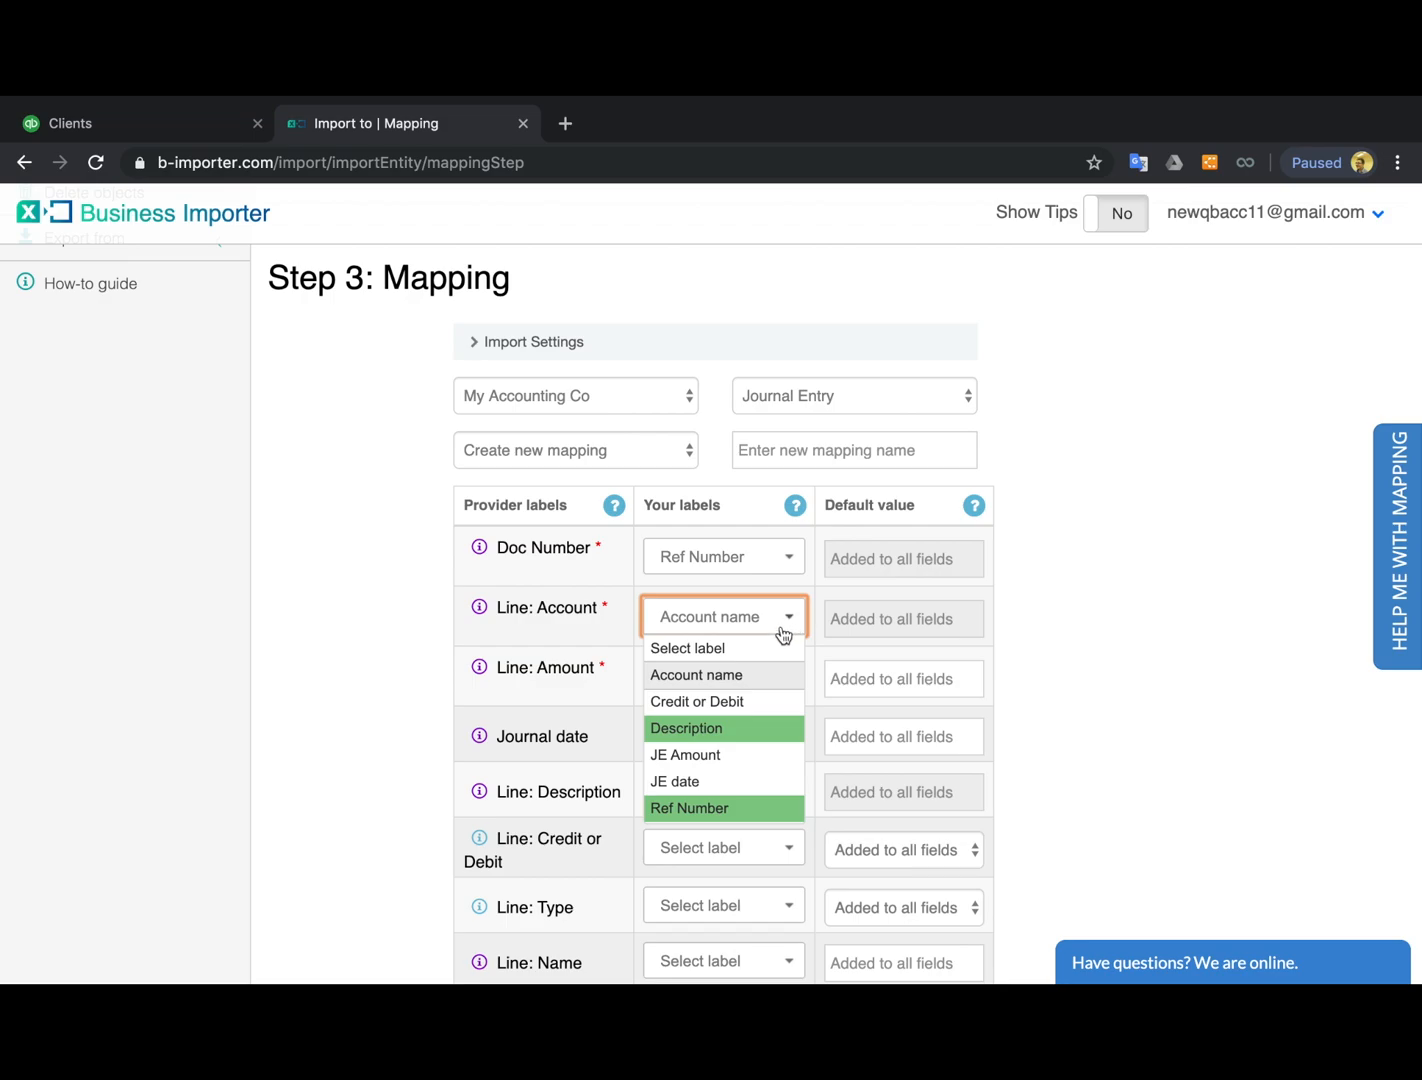
left_click(724, 676)
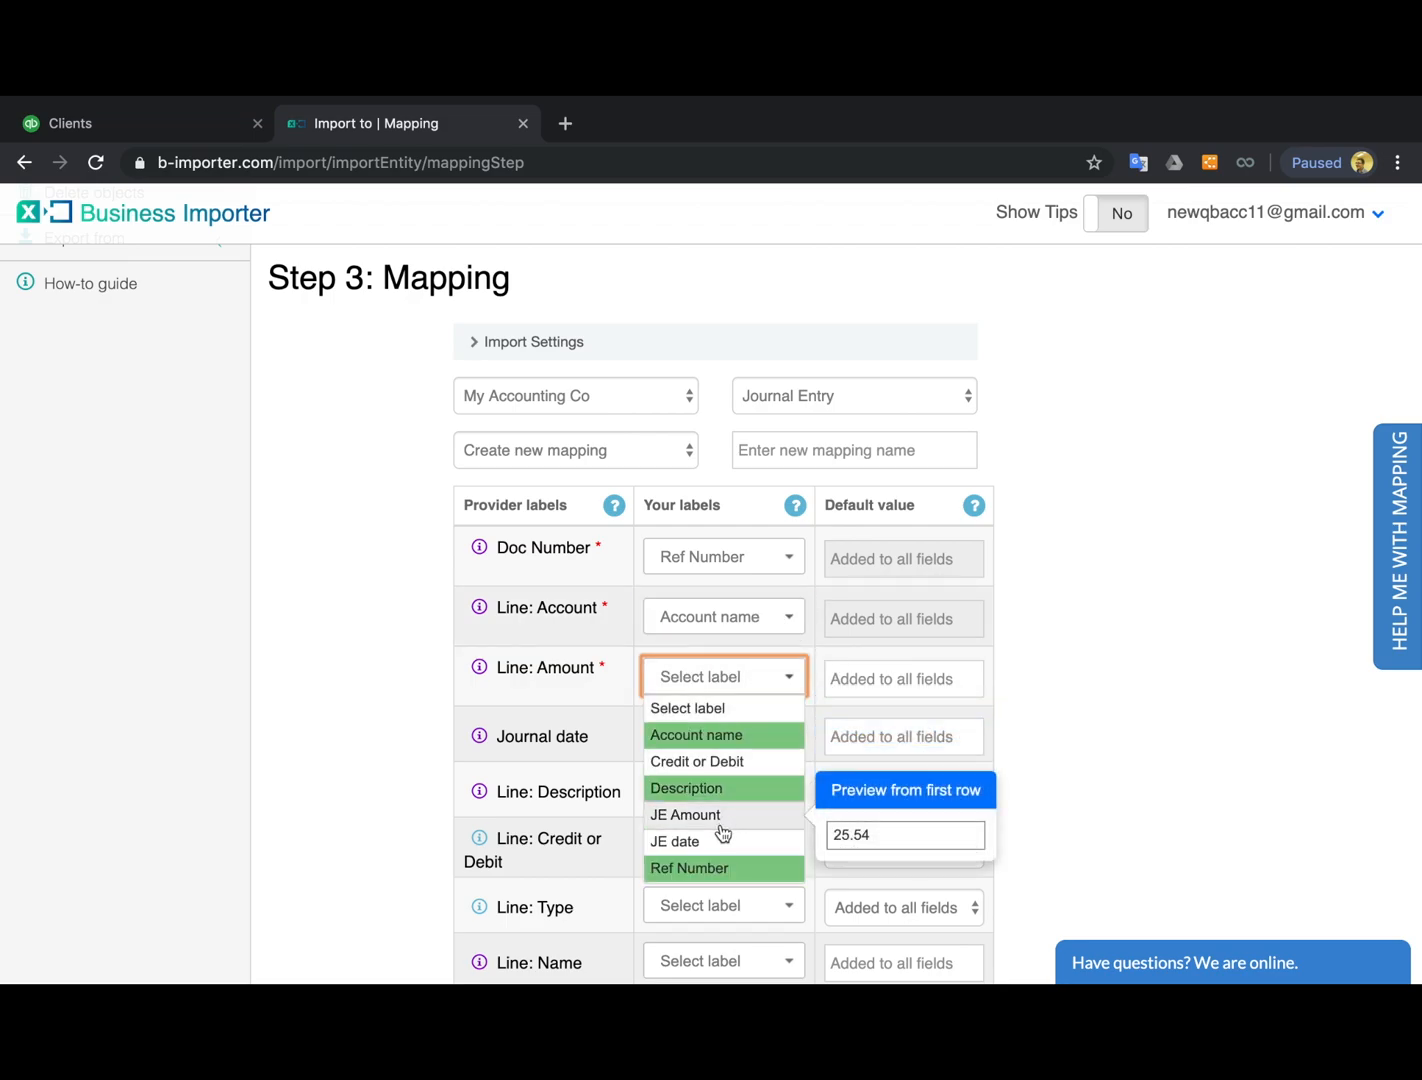
left_click(684, 816)
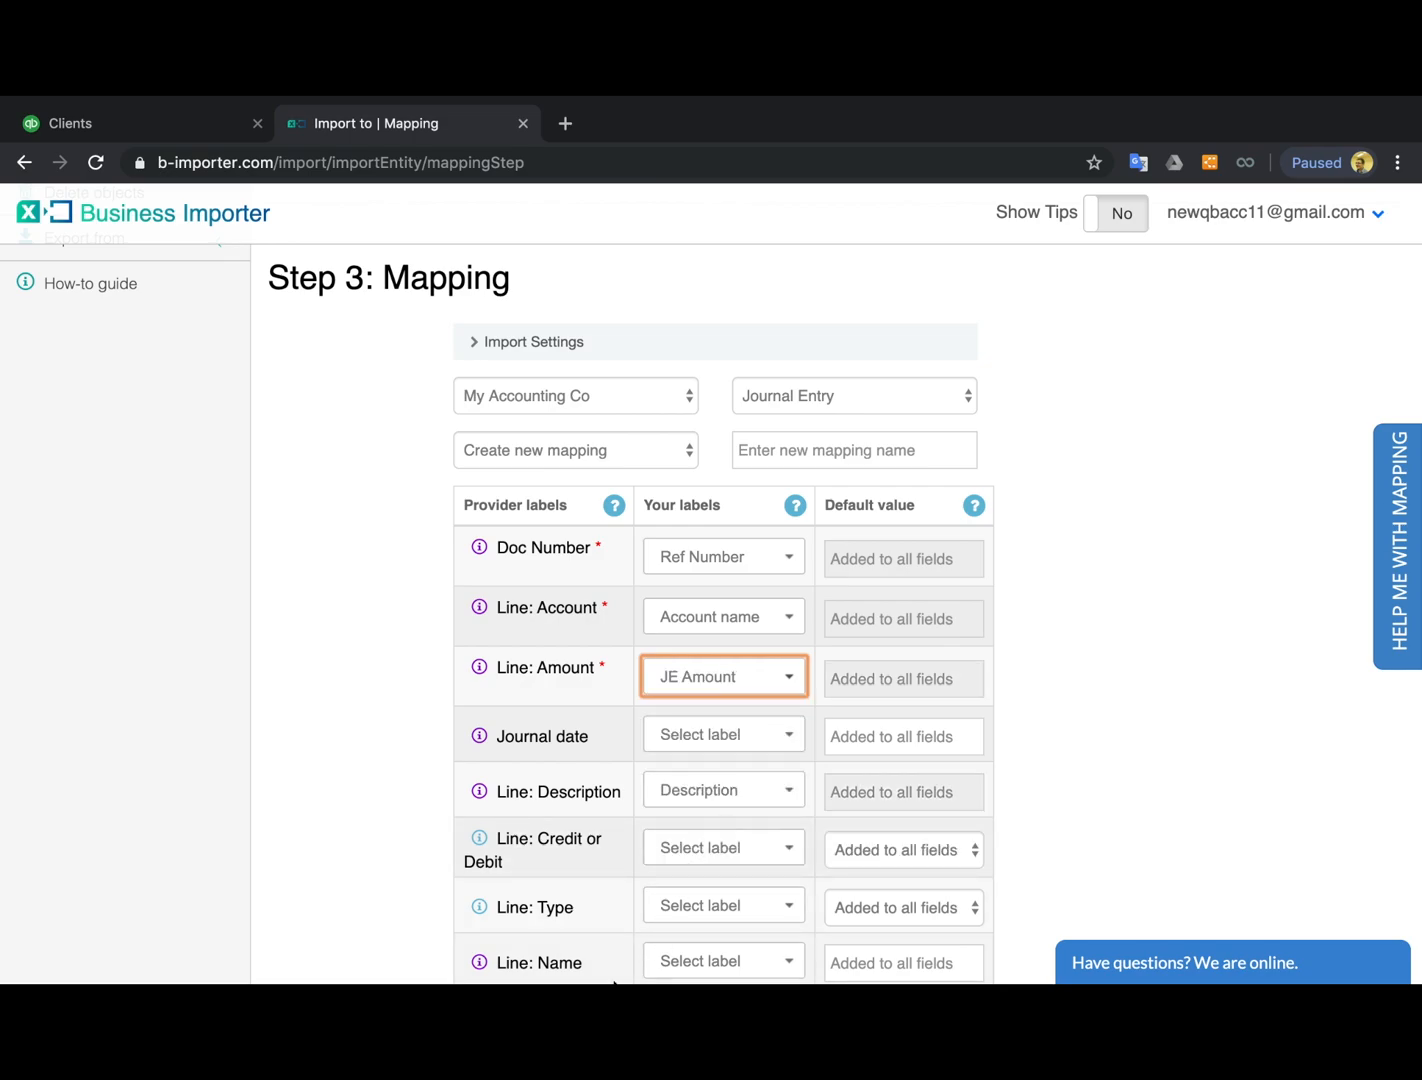
mouse_move(822, 956)
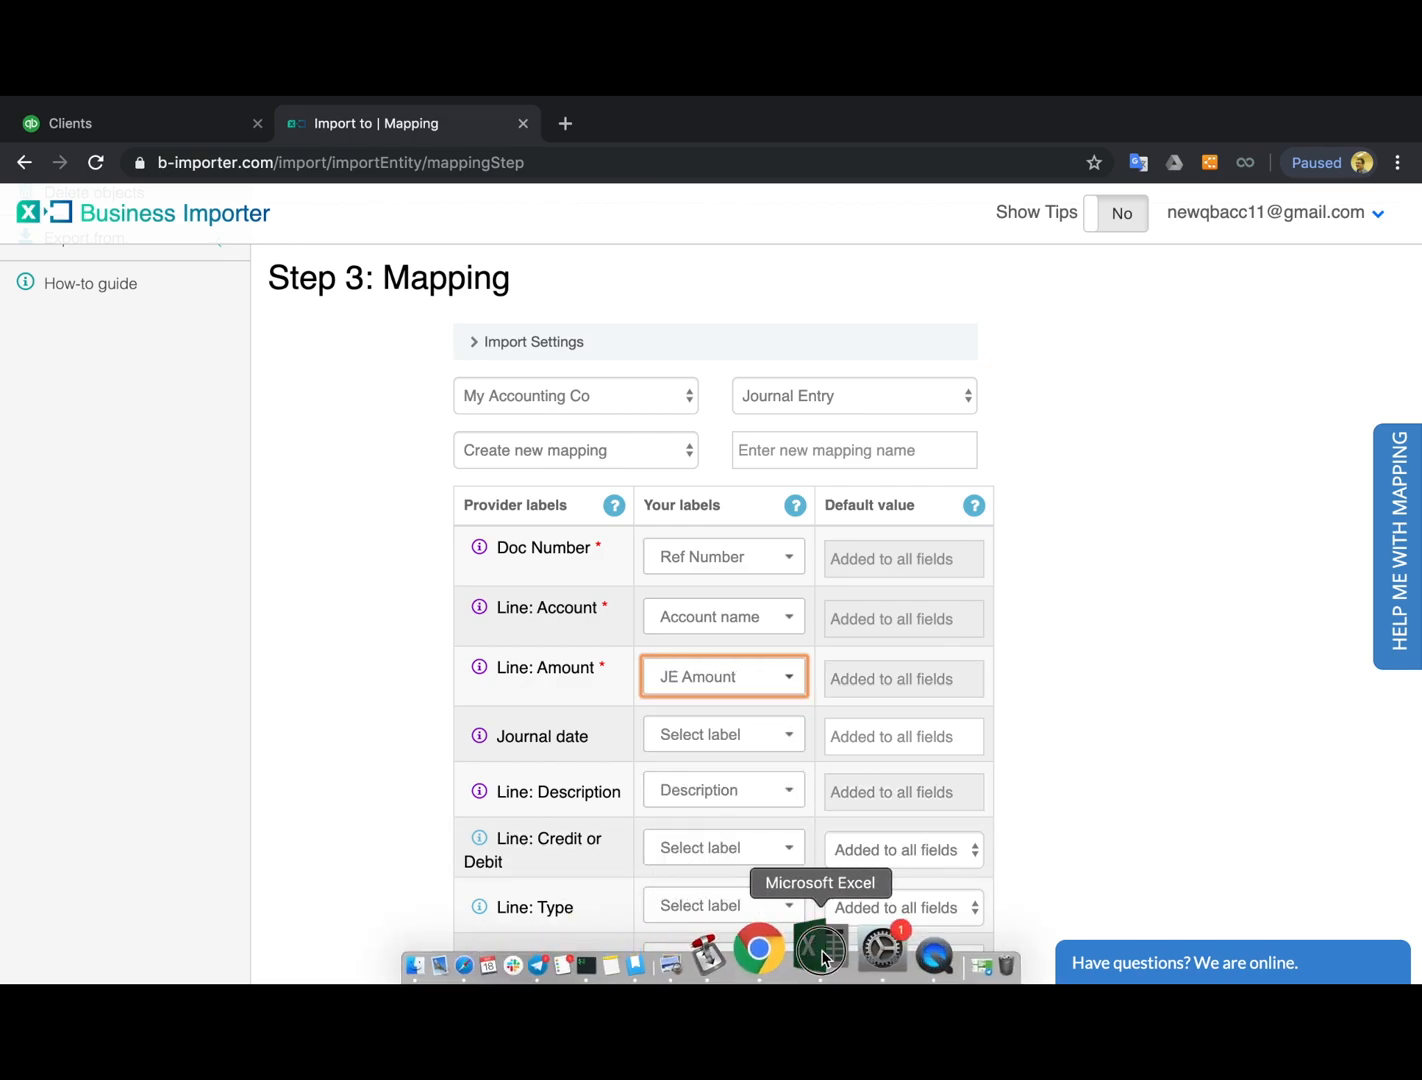
Map JE date to Journal date and the credit or debit column, after checking the spreadsheet.
left_click(820, 954)
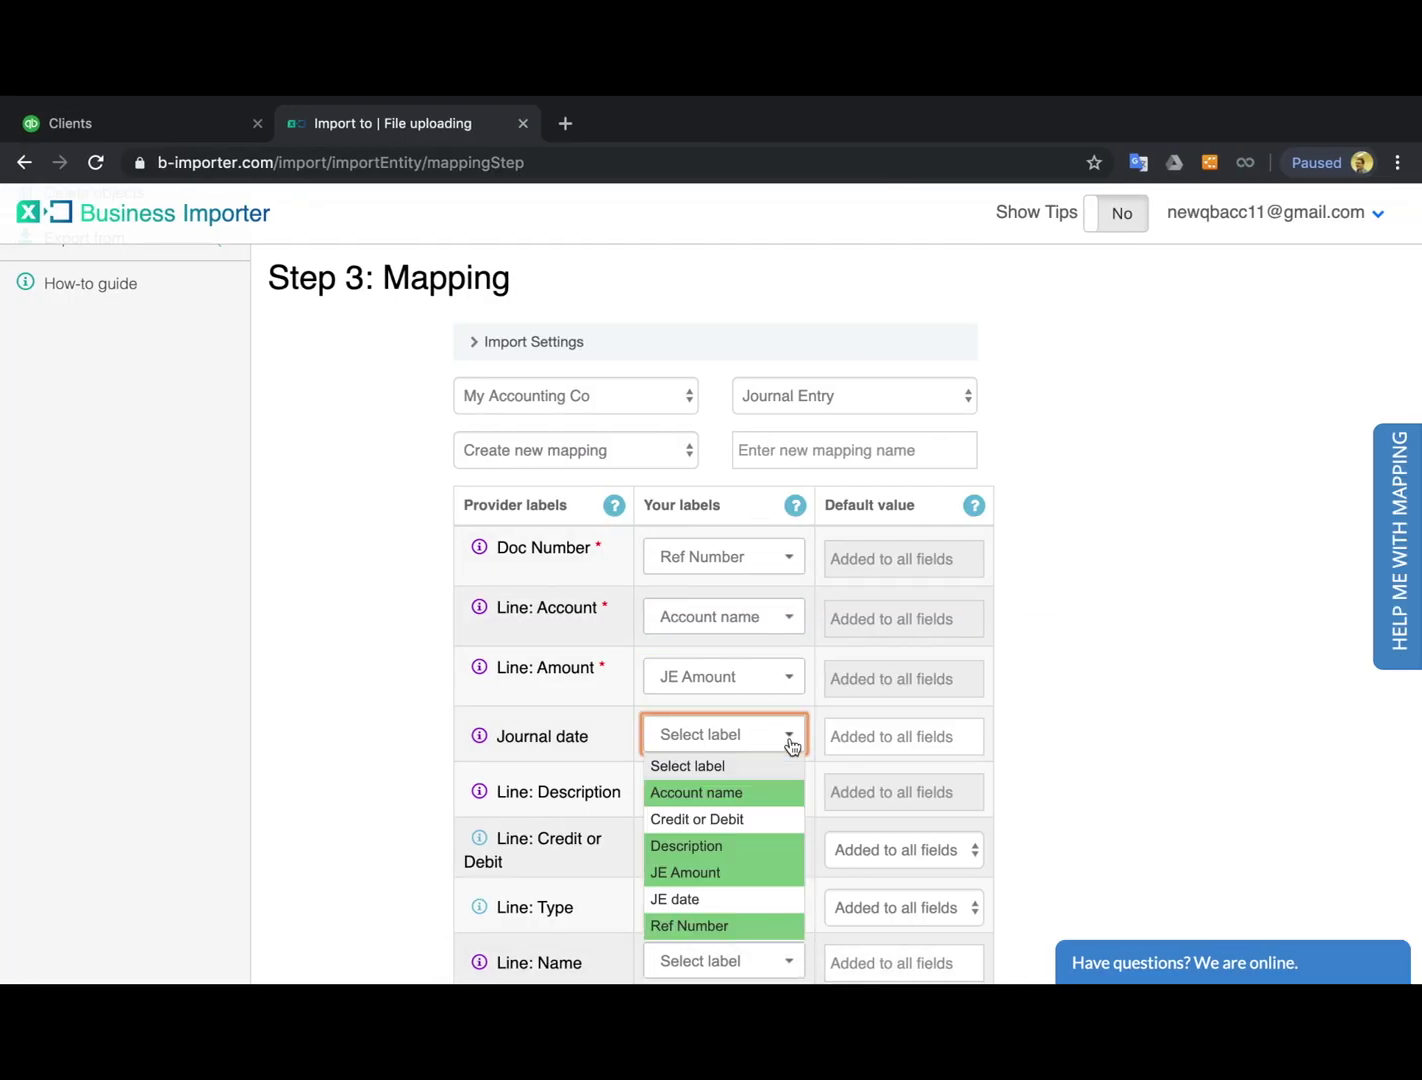
left_click(674, 900)
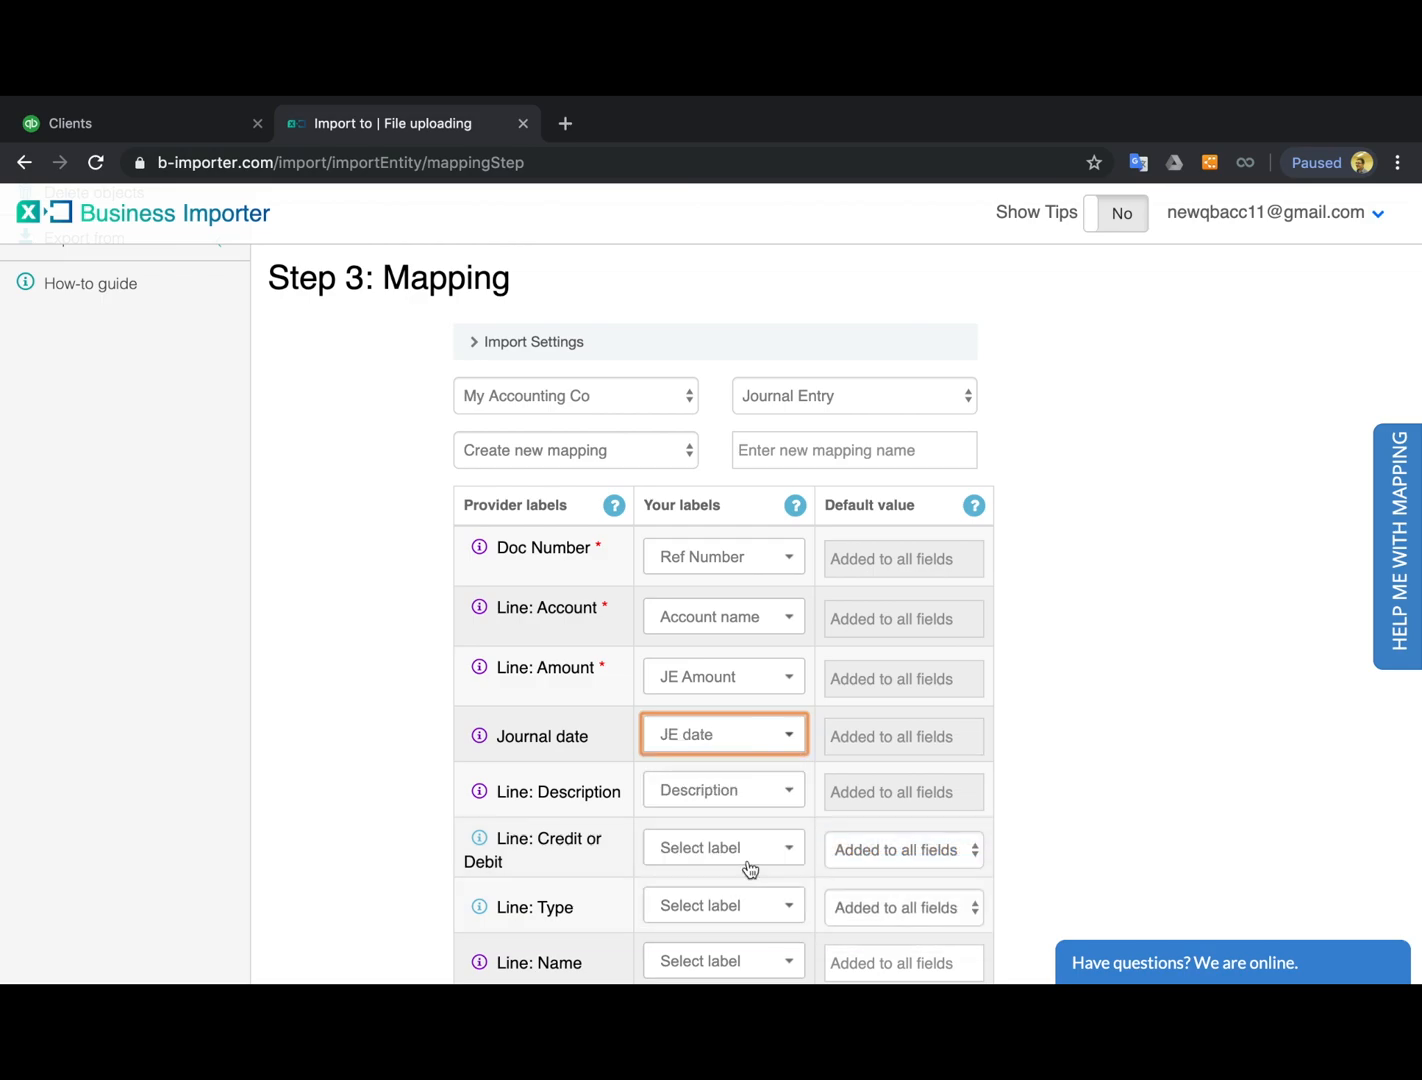
left_click(722, 848)
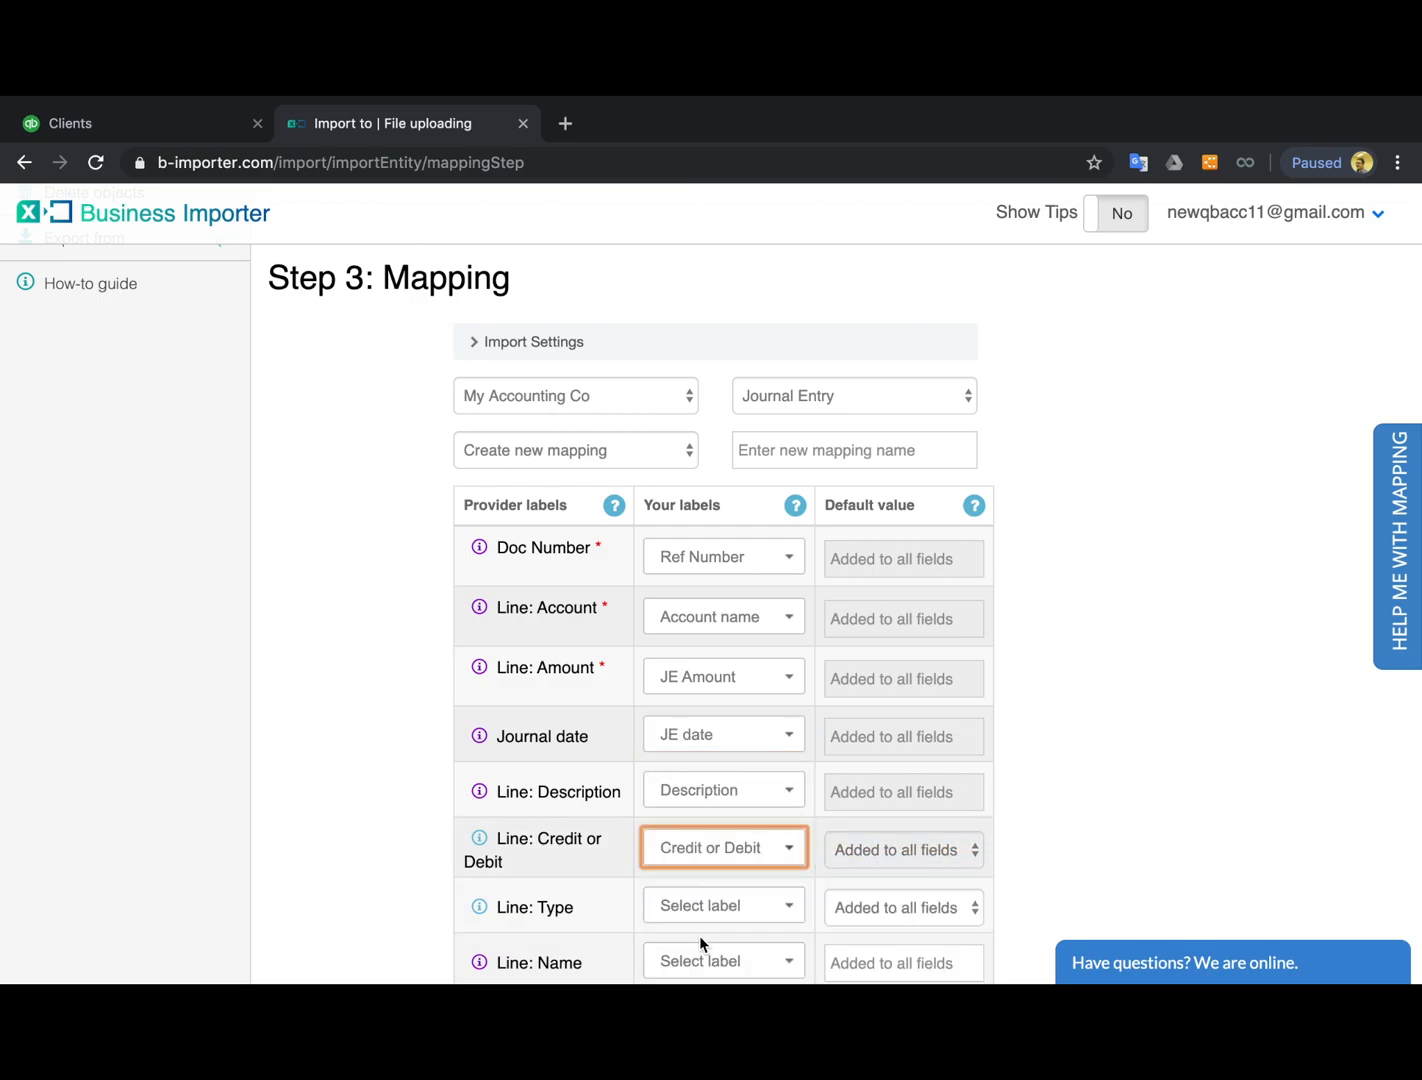
left_click(854, 450)
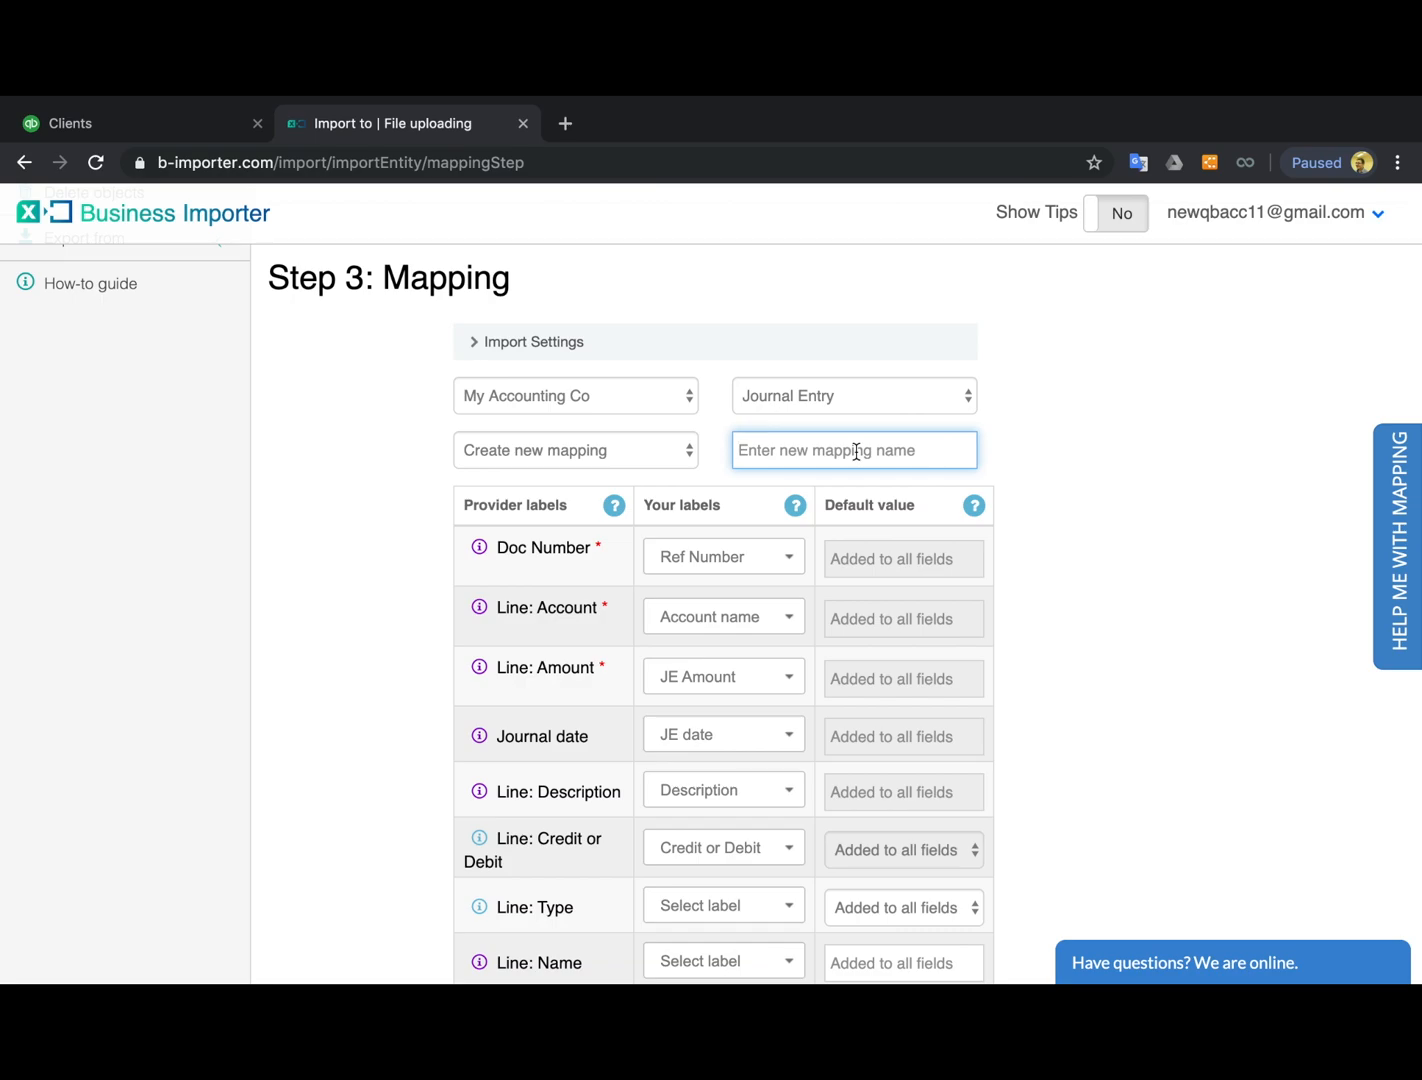
Name the mapping My JE Mapping and review the journal date in the mapping helper preview.
type("My J")
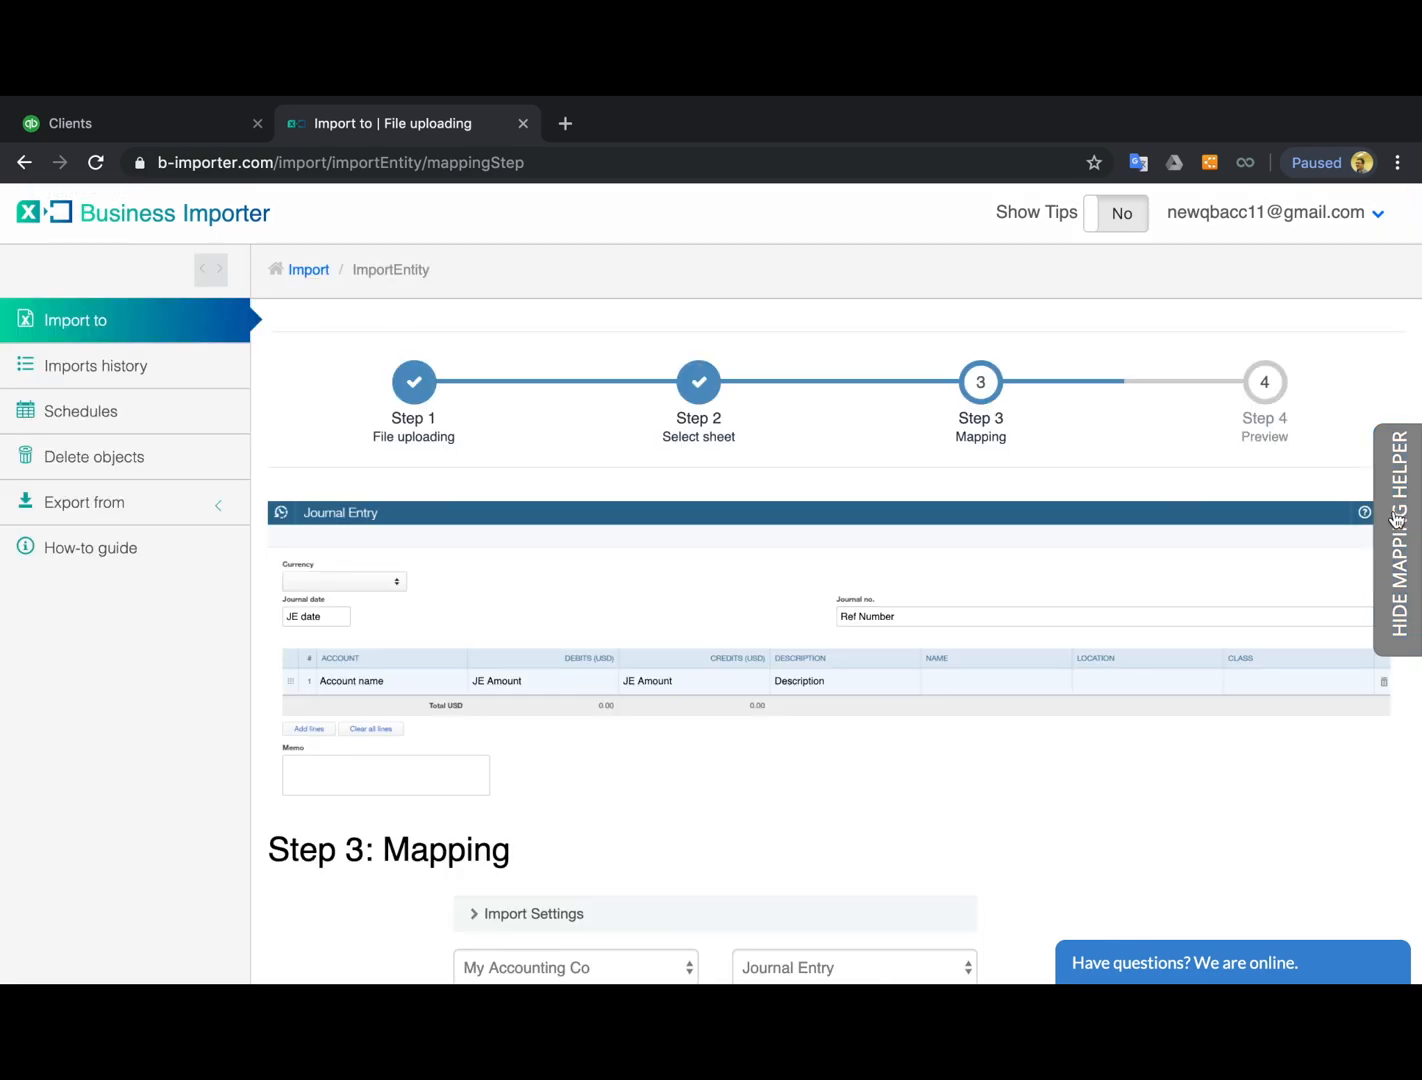
left_click(316, 616)
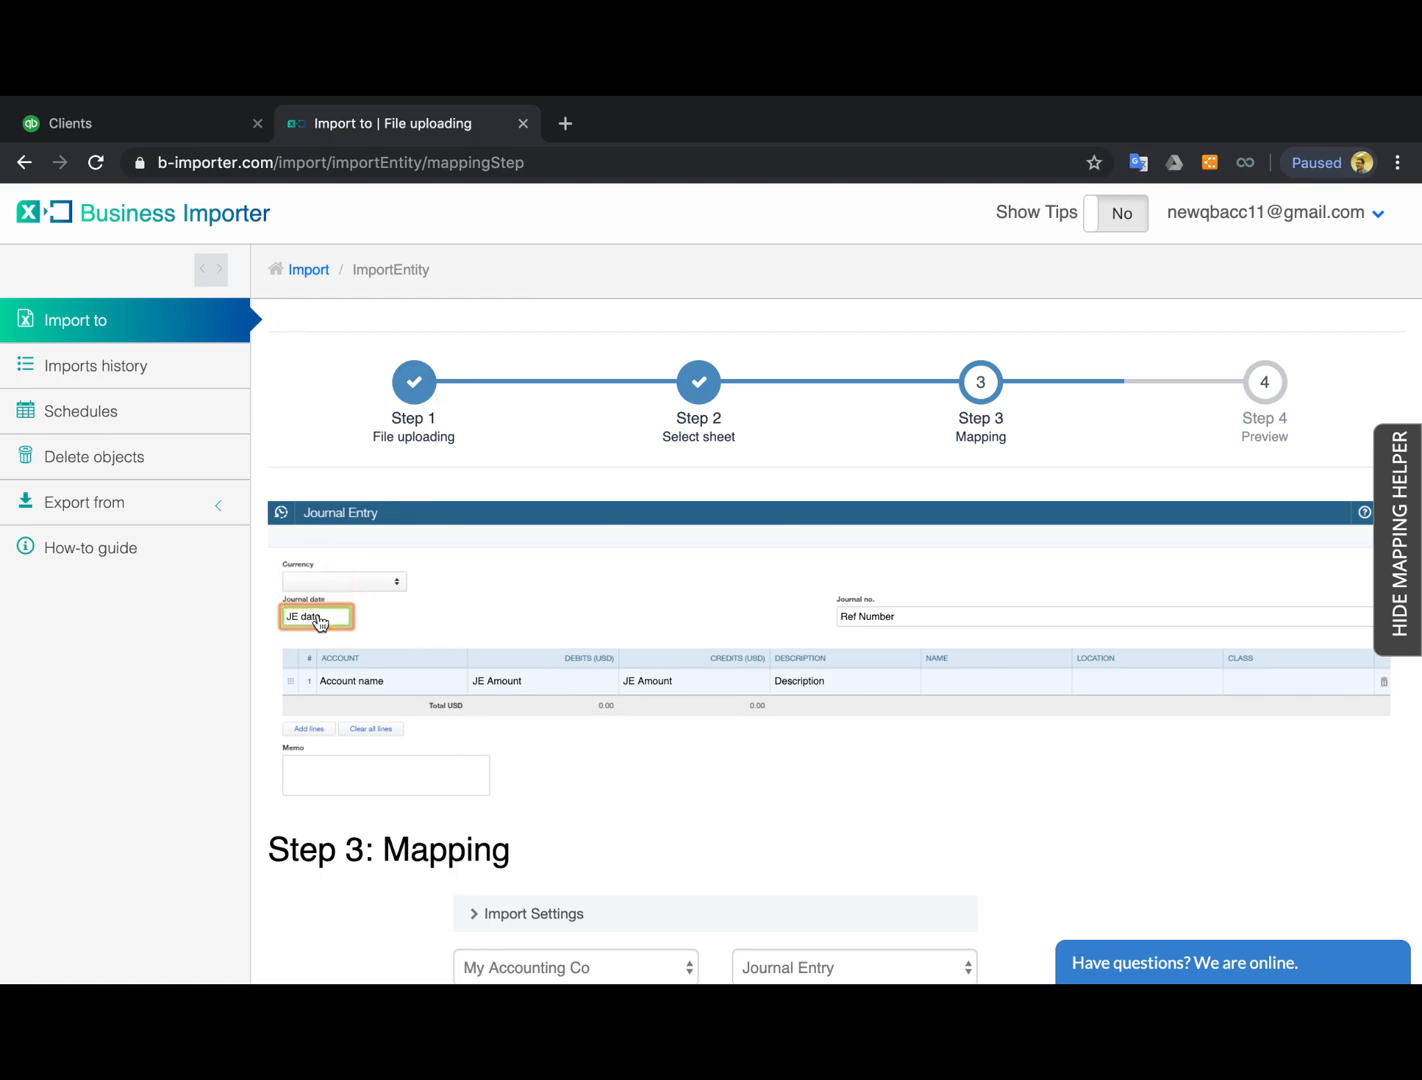
scroll("down", 3)
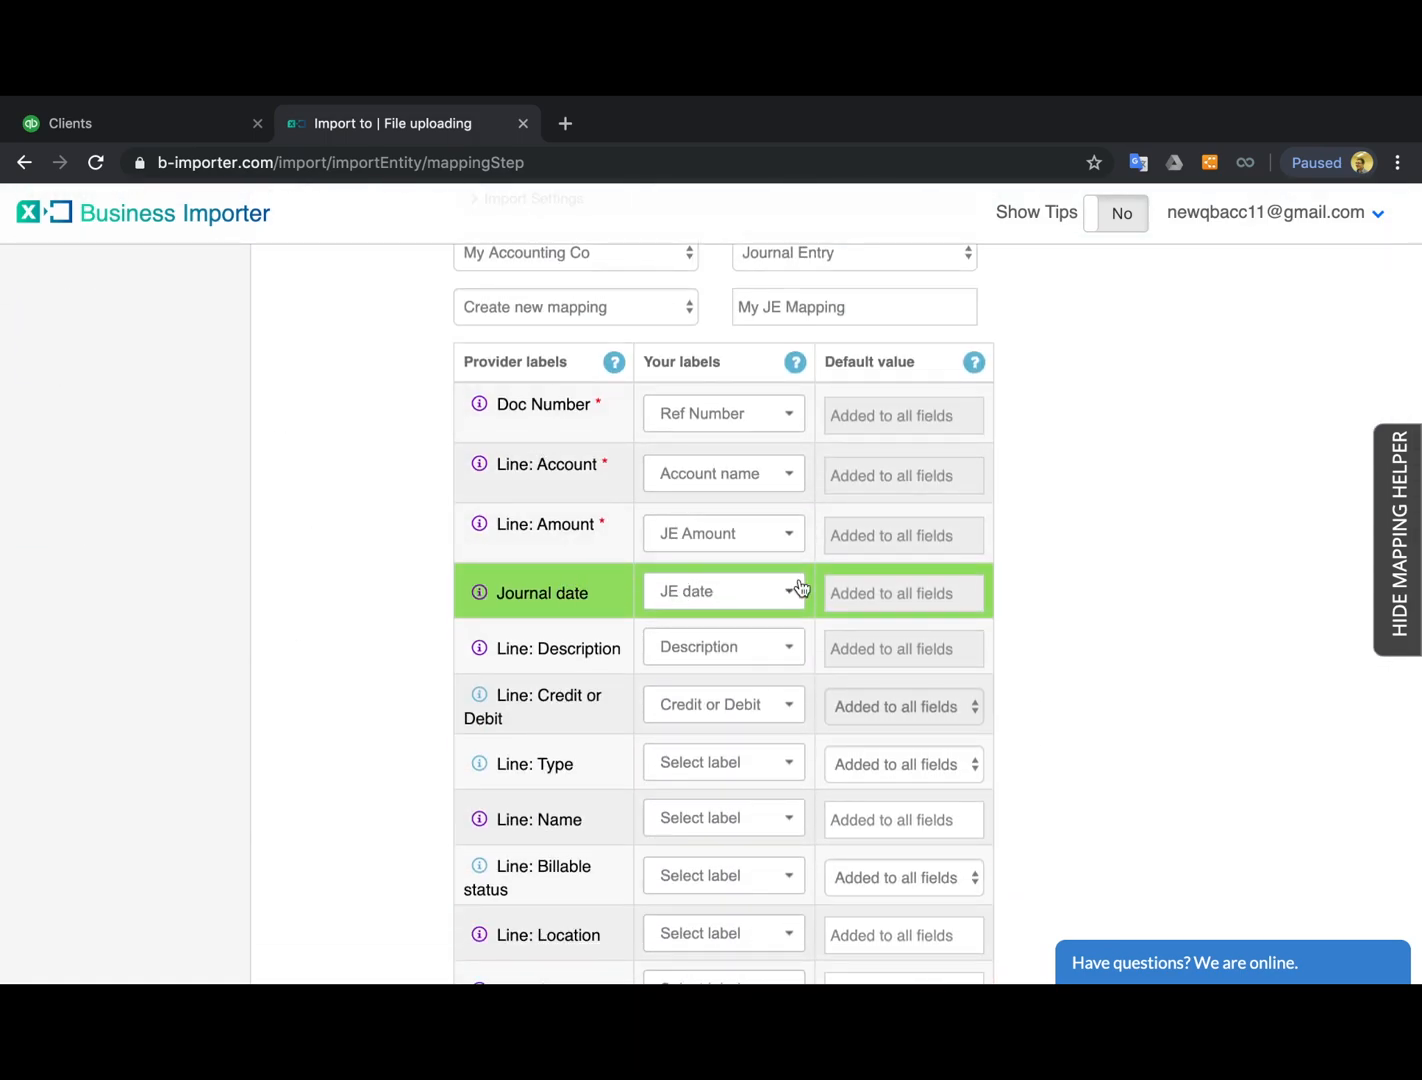
scroll("down", 3)
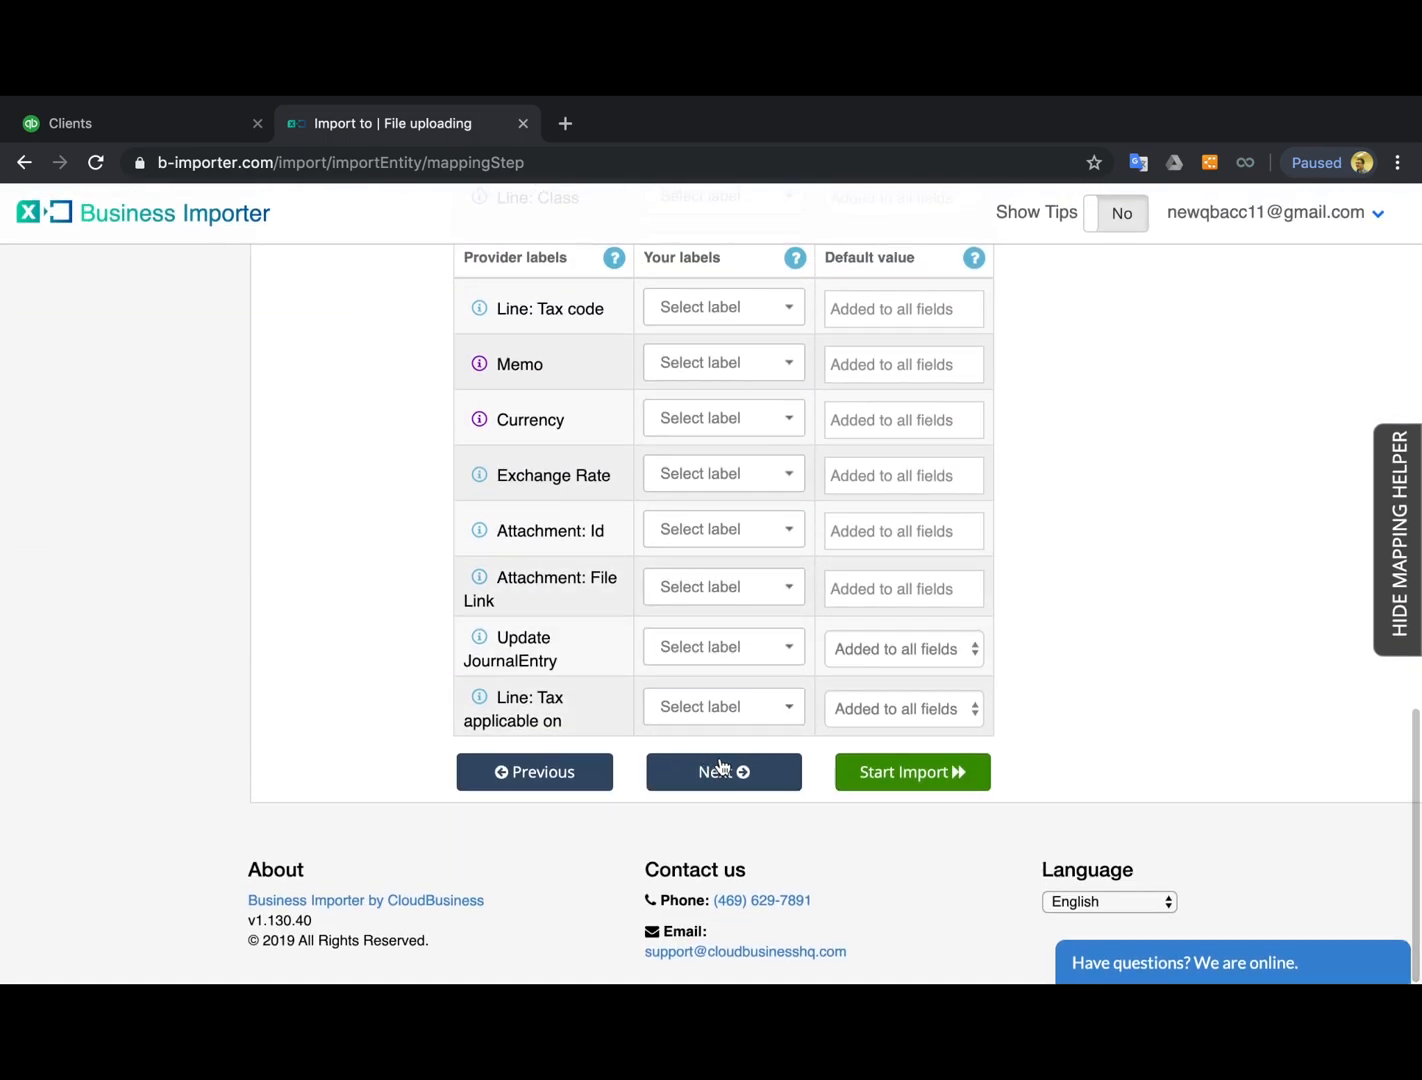
Review the Step 4 preview table and start importing journal entries JE-001 and JE-002.
left_click(724, 772)
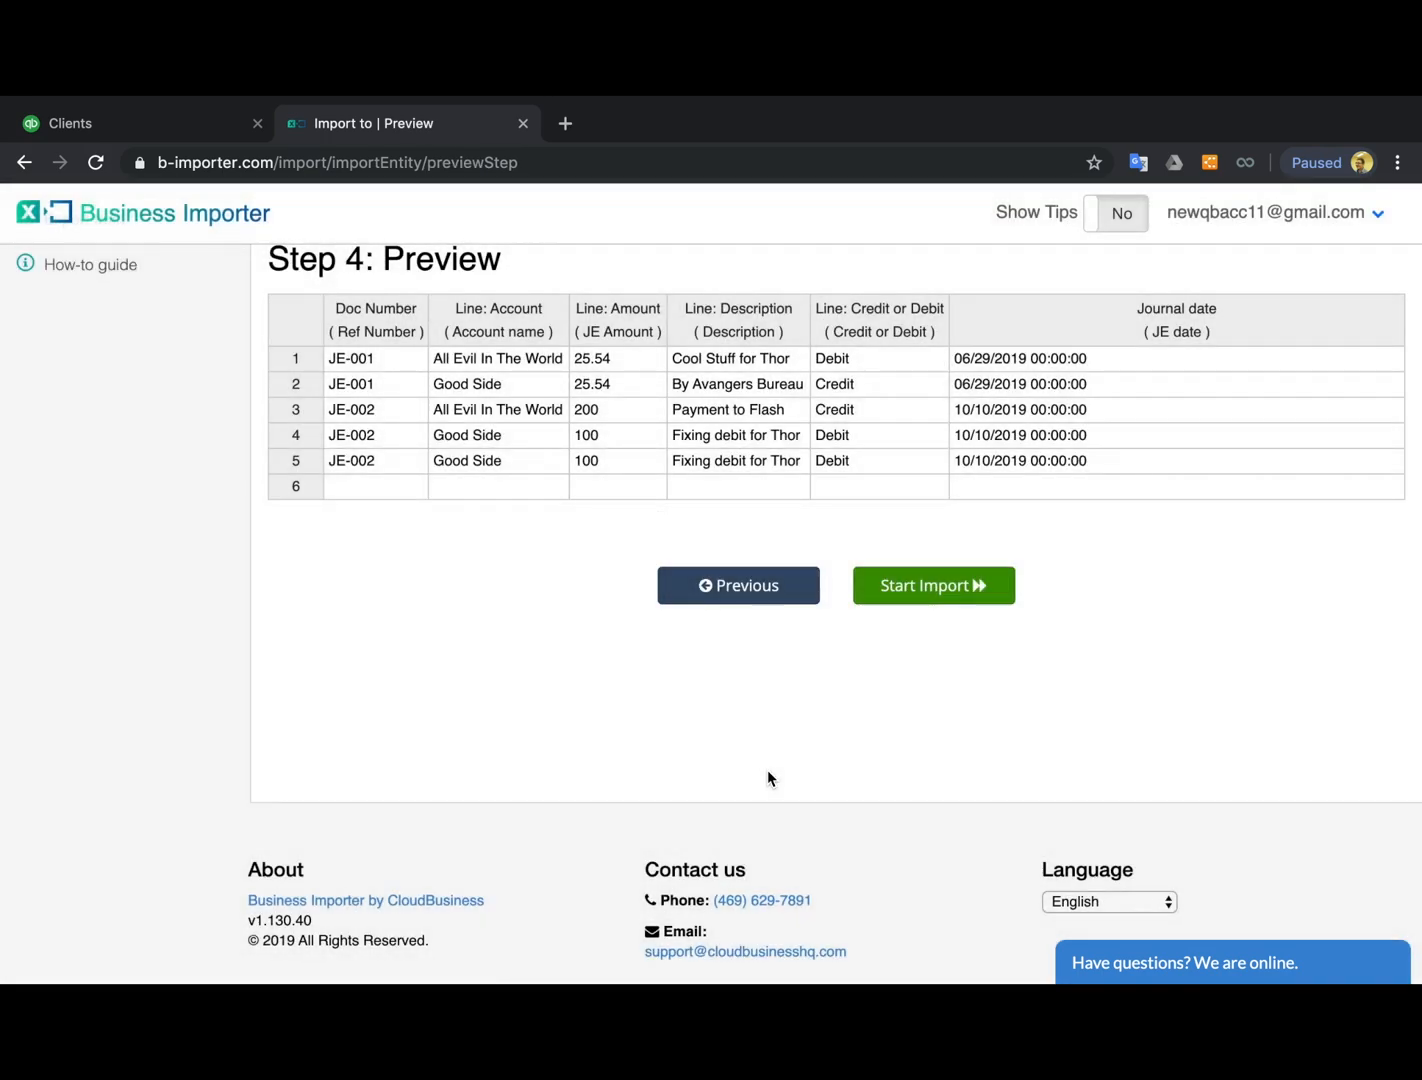
mouse_move(510, 404)
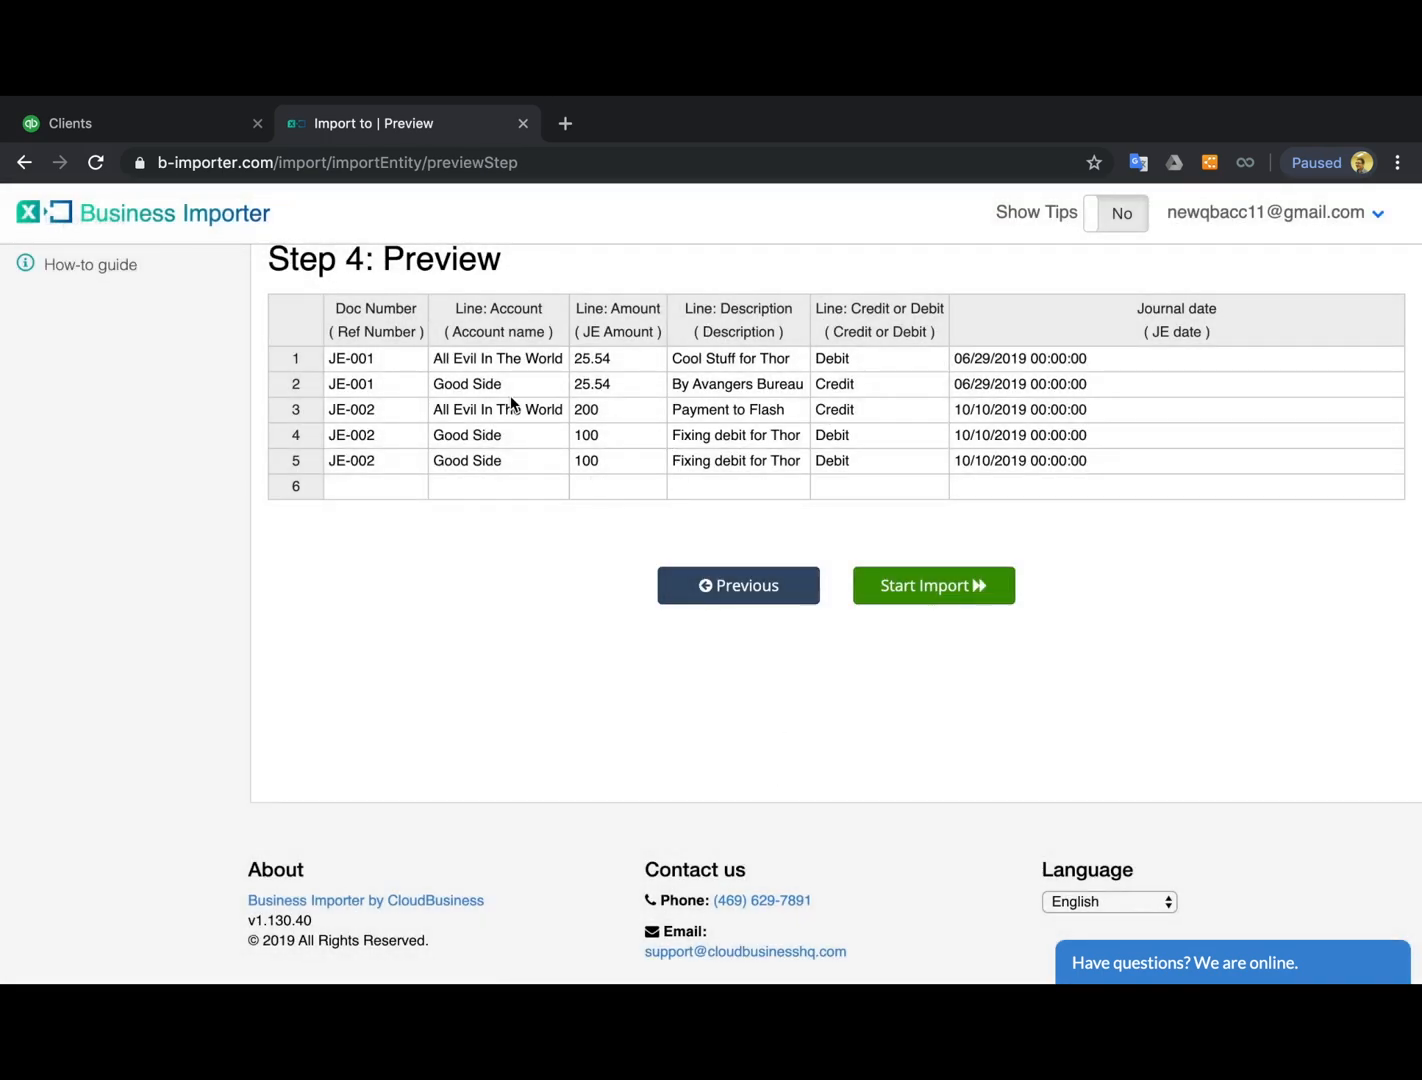
left_click(376, 358)
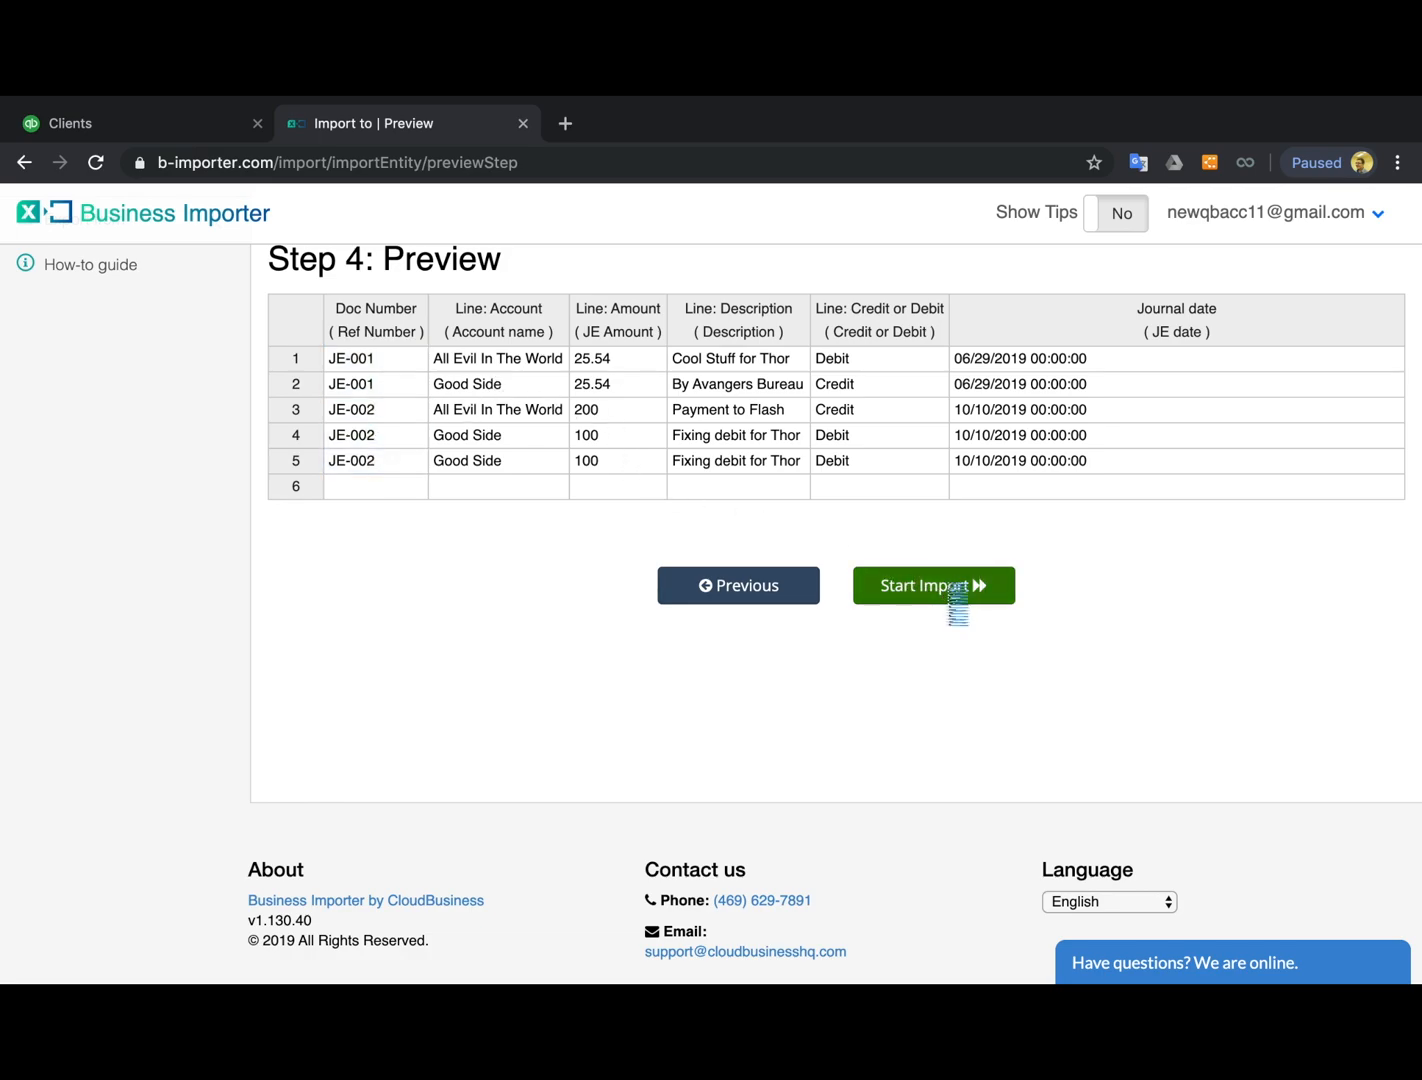
left_click(932, 584)
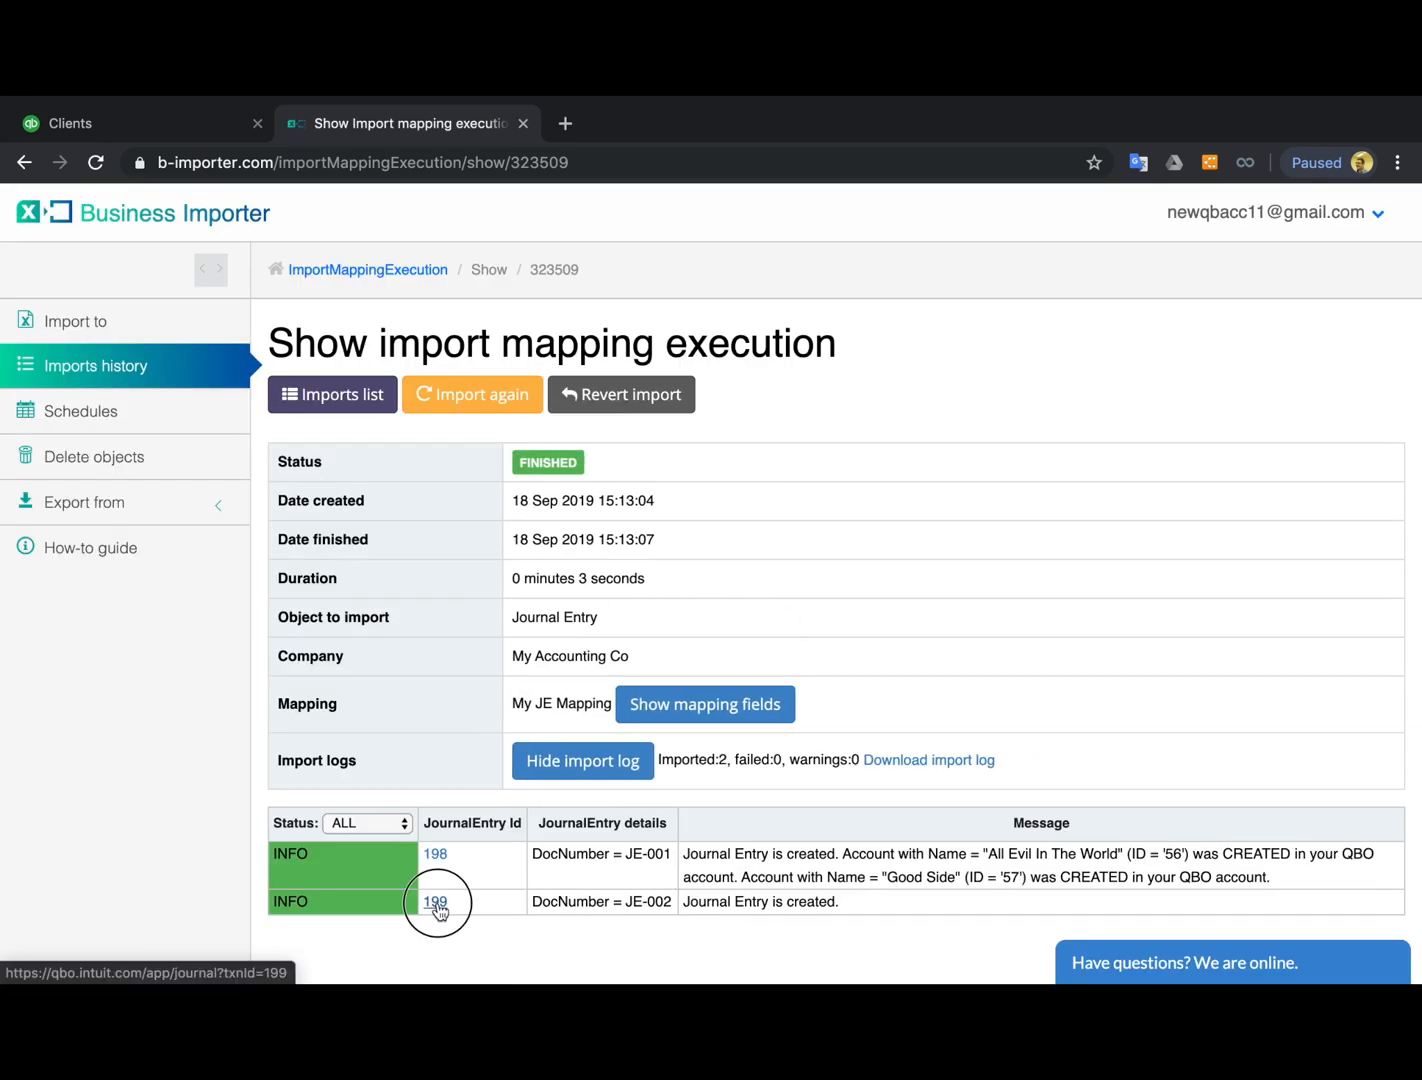
Check imported journal entry JE-002 (Id 199) in QuickBooks Online, then close it.
left_click(434, 900)
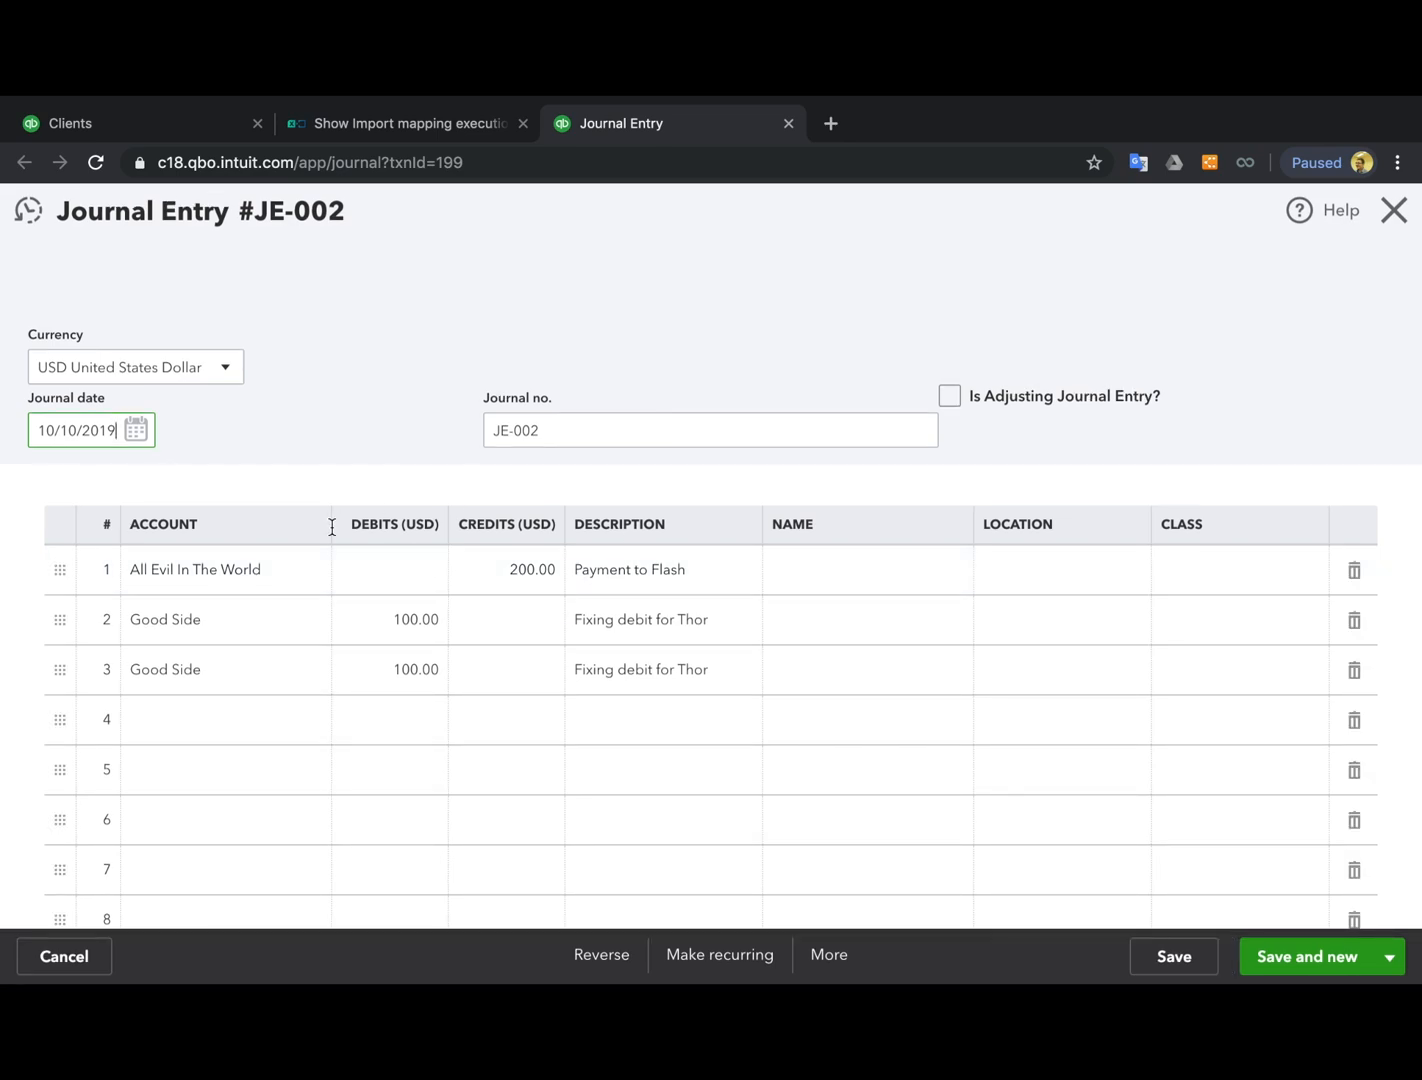
mouse_move(686, 644)
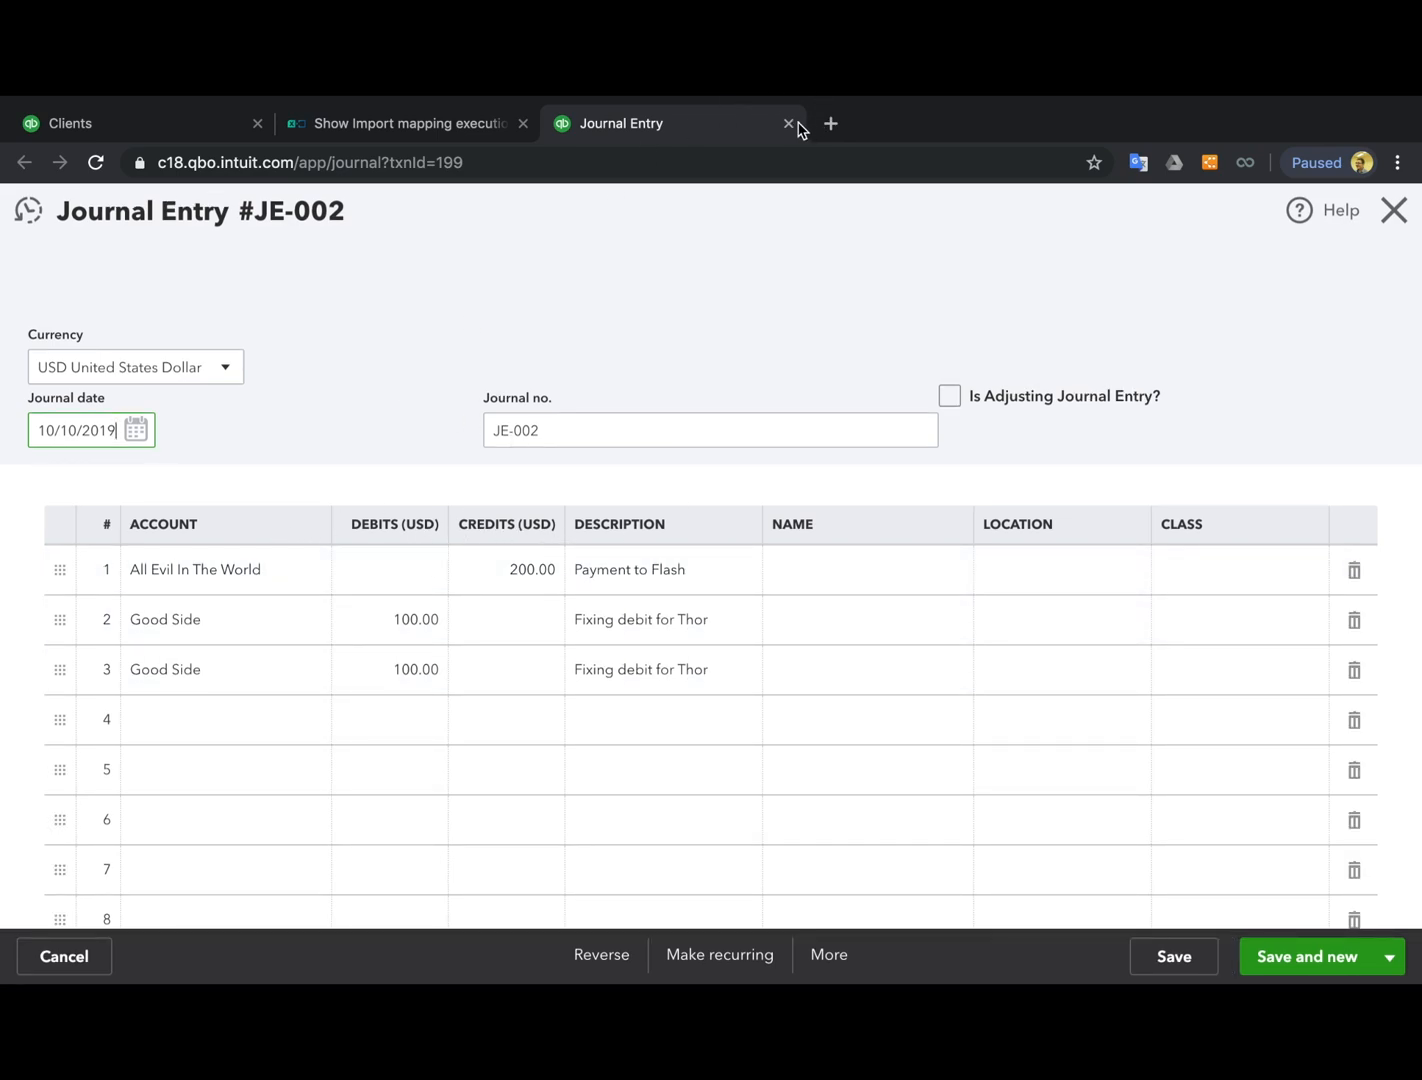
left_click(788, 124)
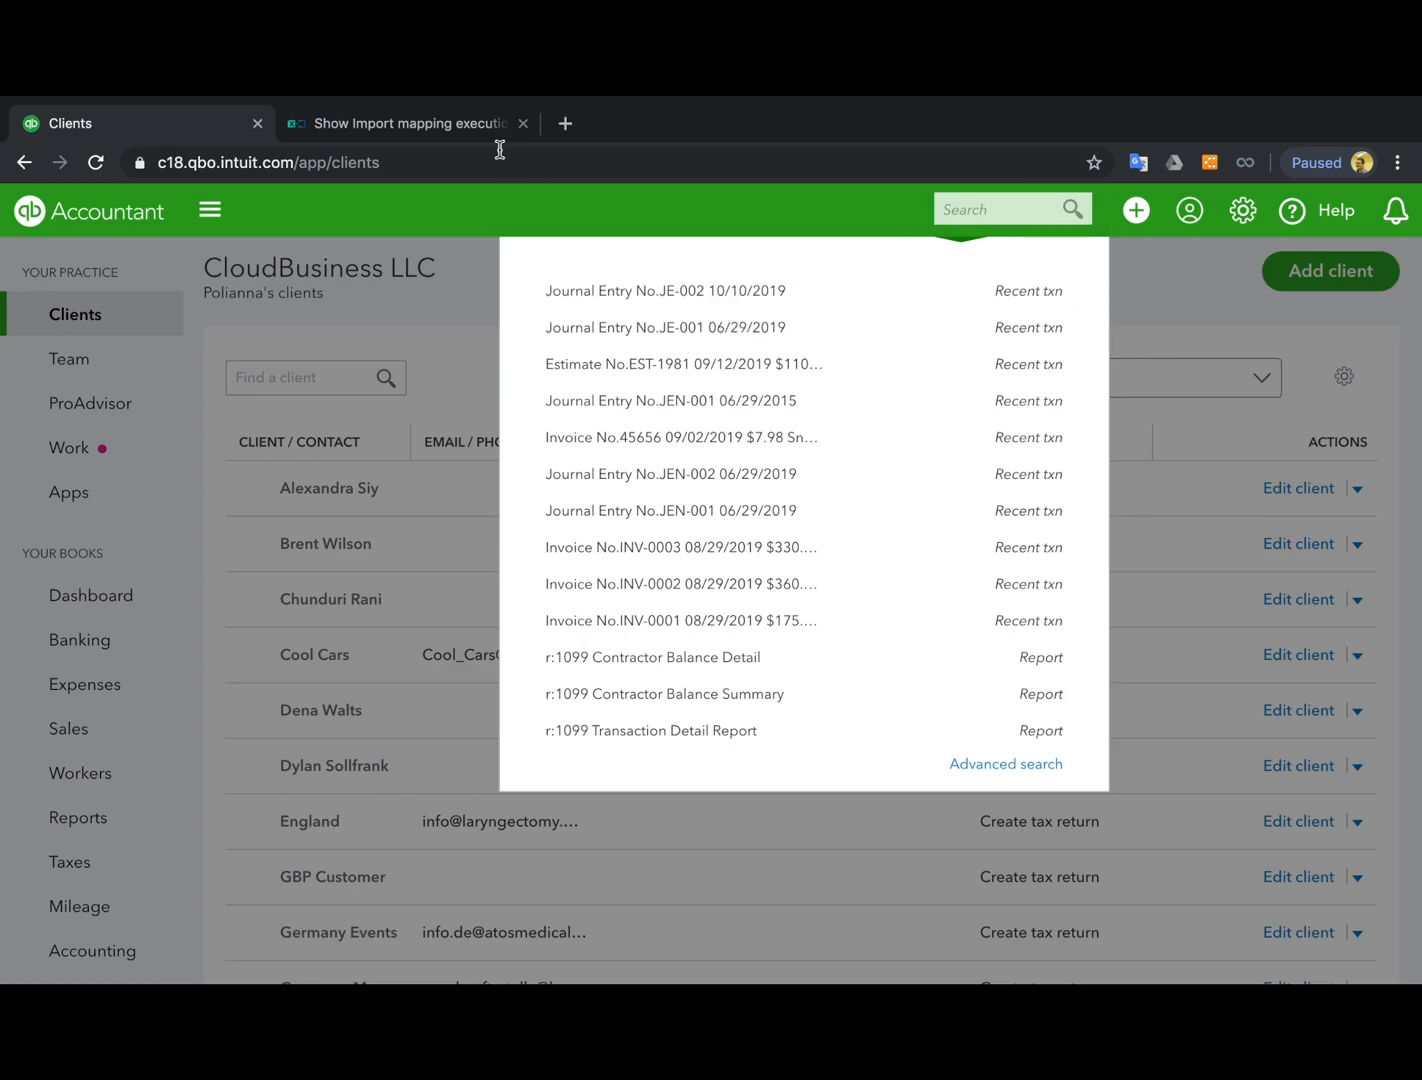
Revert the import with Wrong data as the reason.
left_click(408, 124)
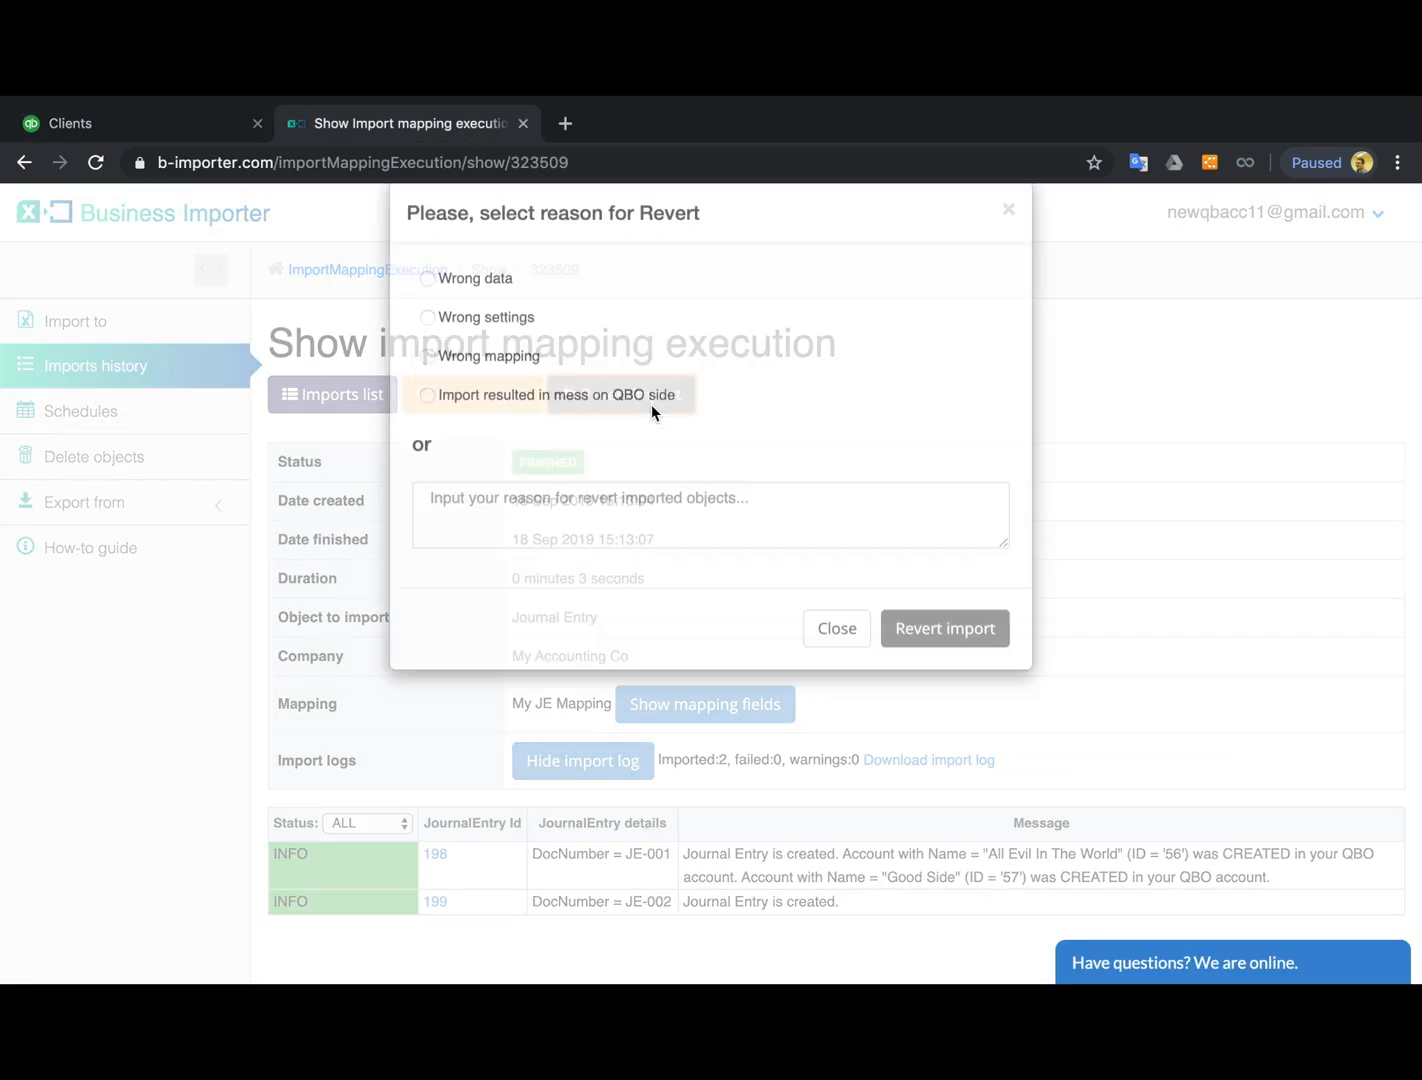
left_click(426, 592)
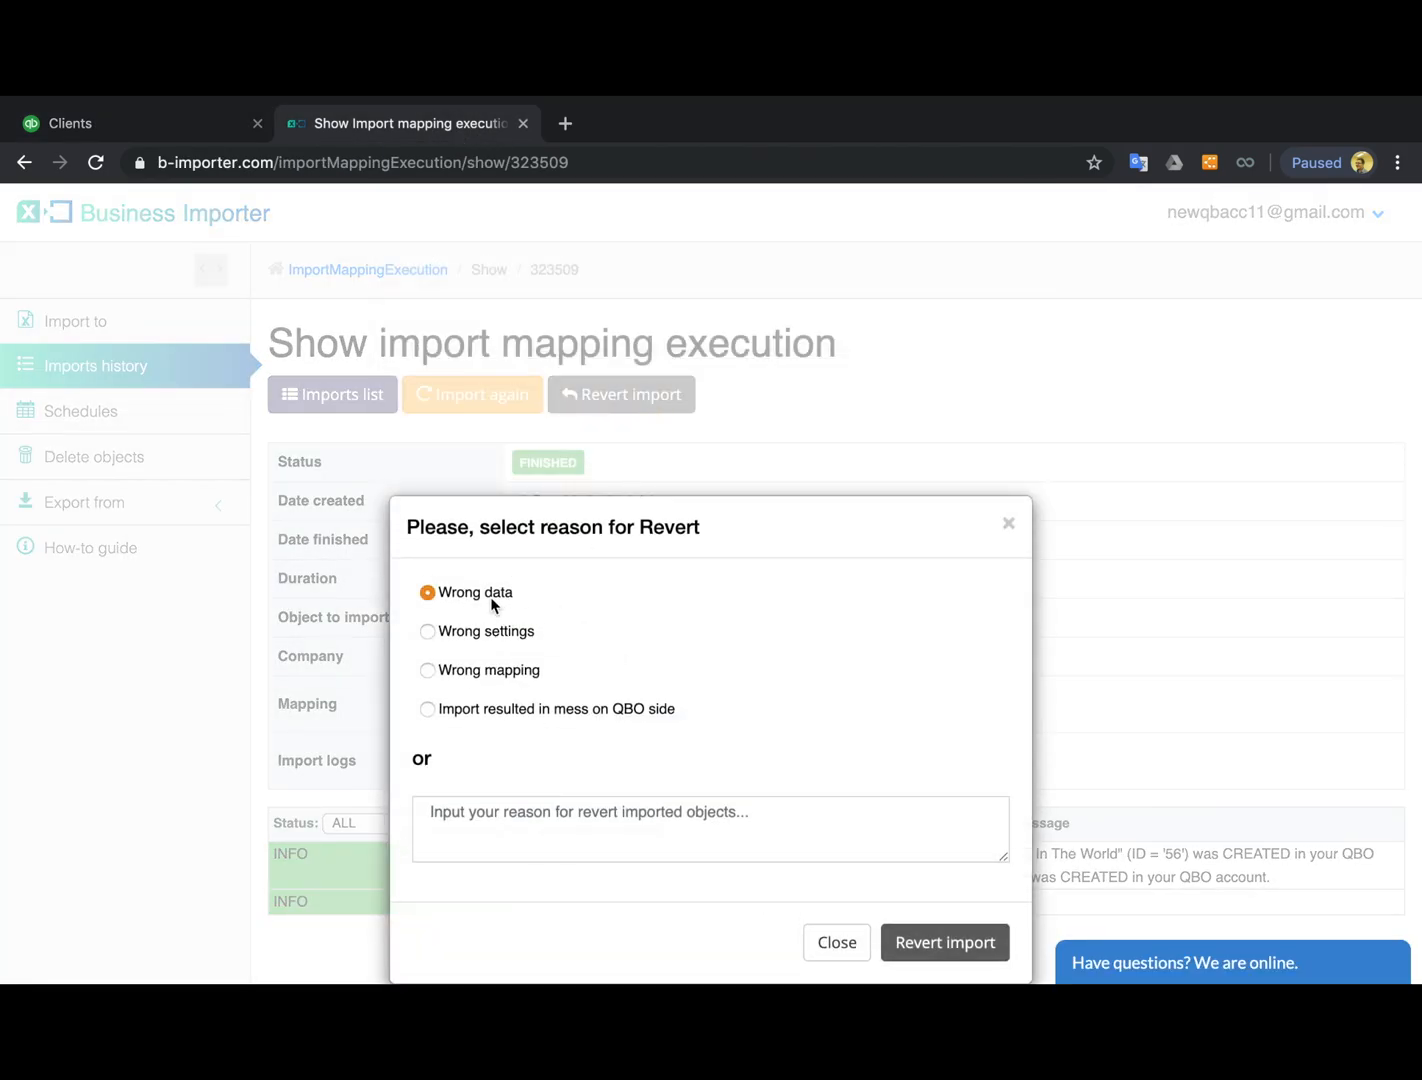
left_click(944, 942)
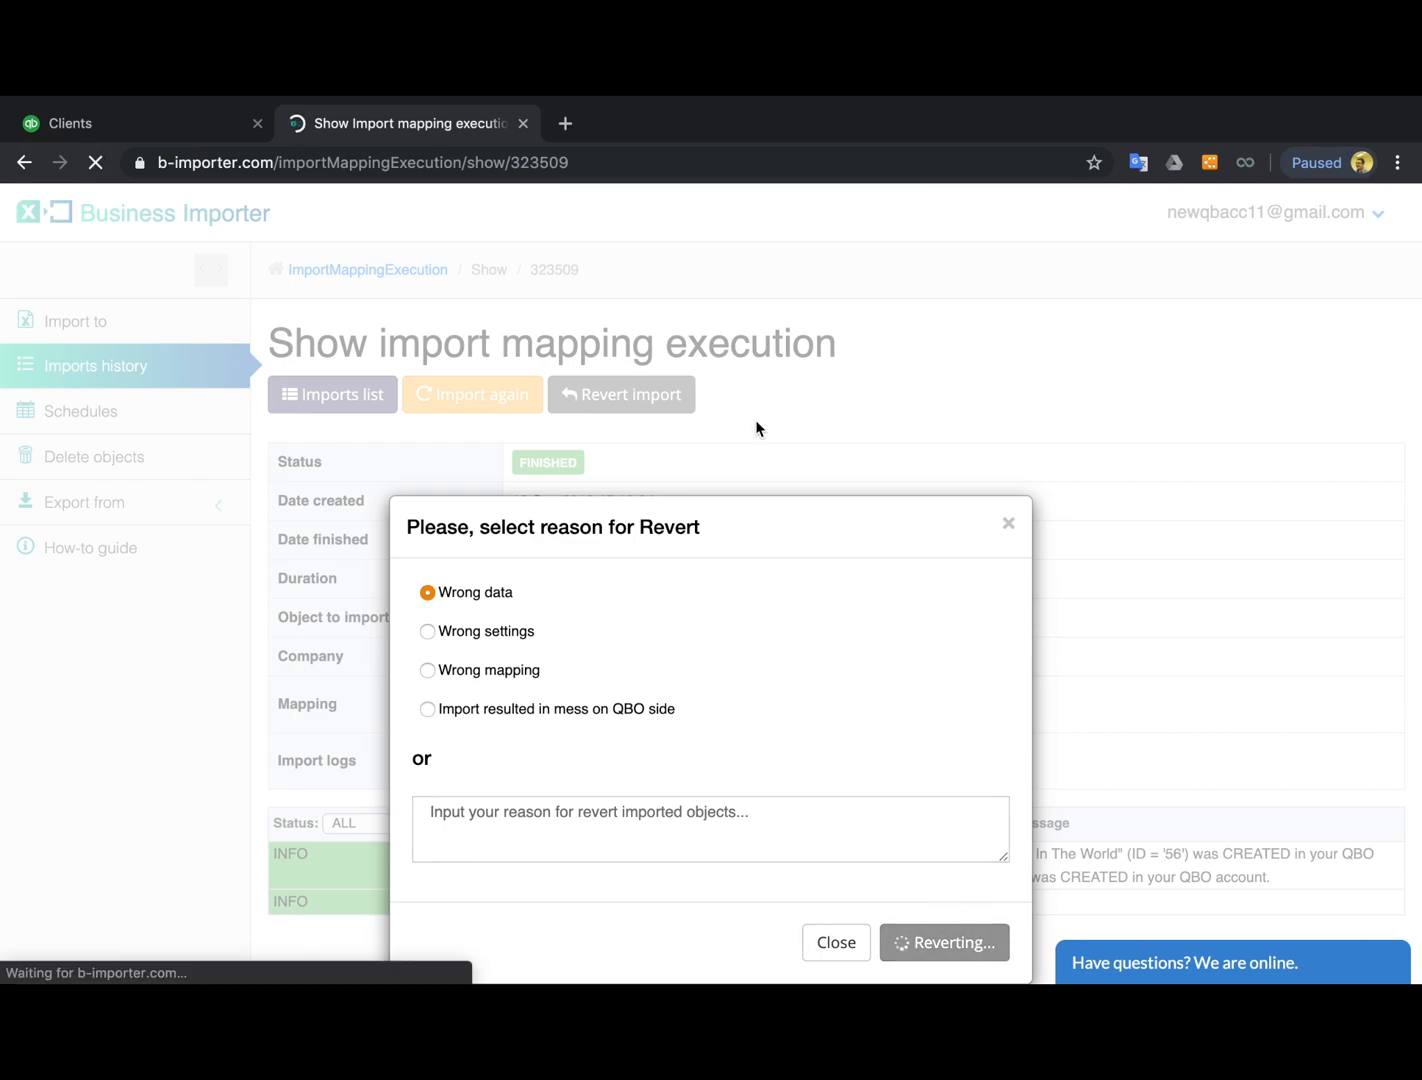